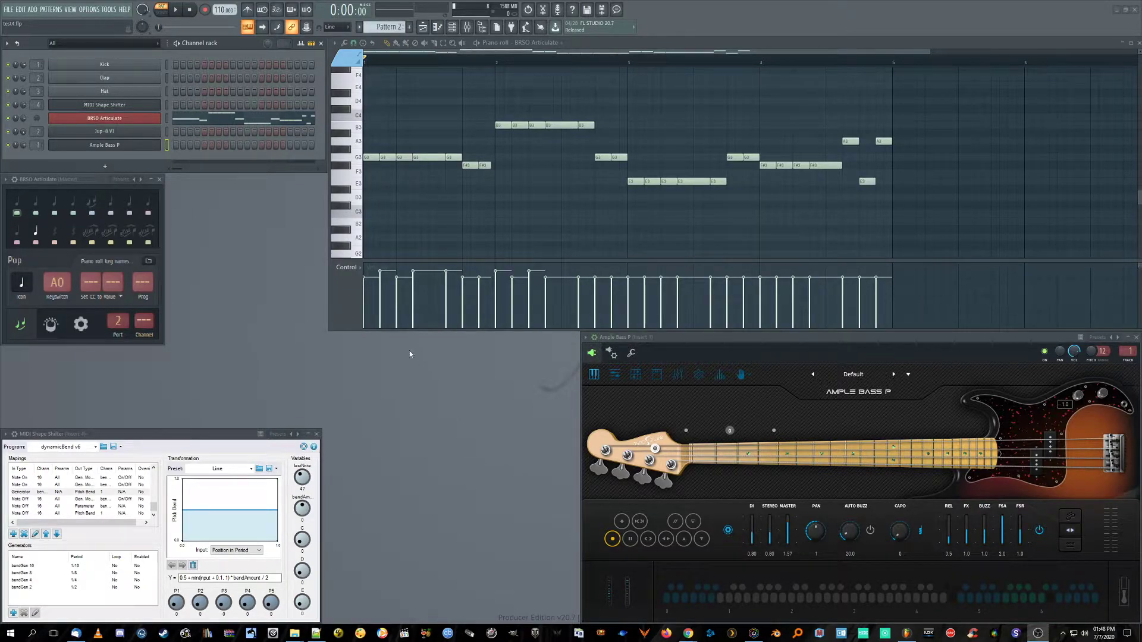
pyautogui.moveTo(288, 348)
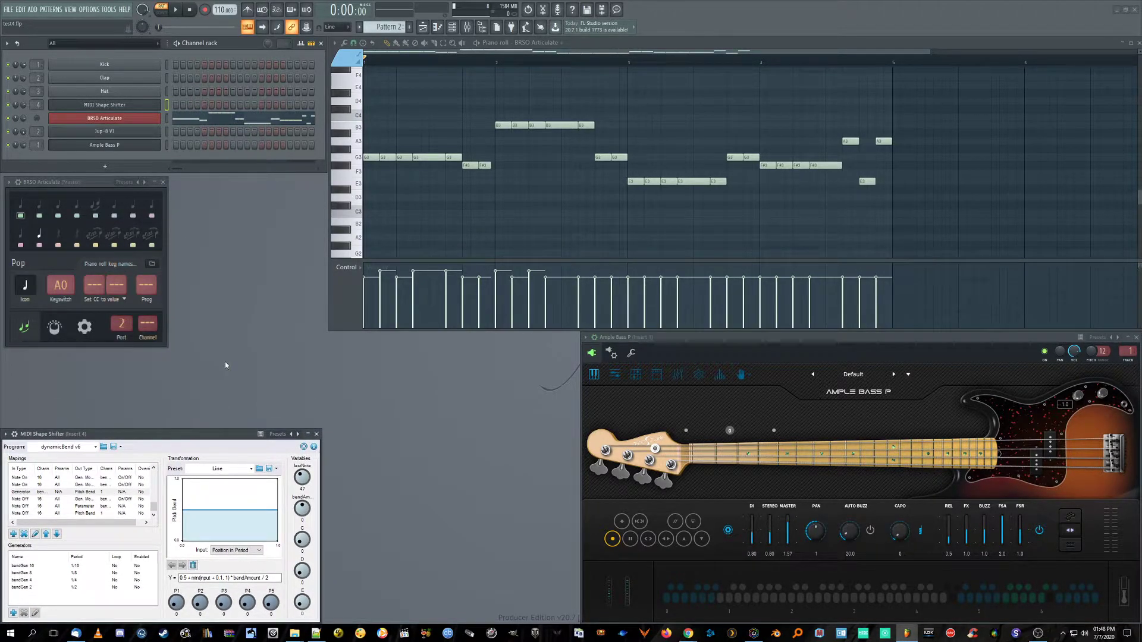
pyautogui.moveTo(208, 306)
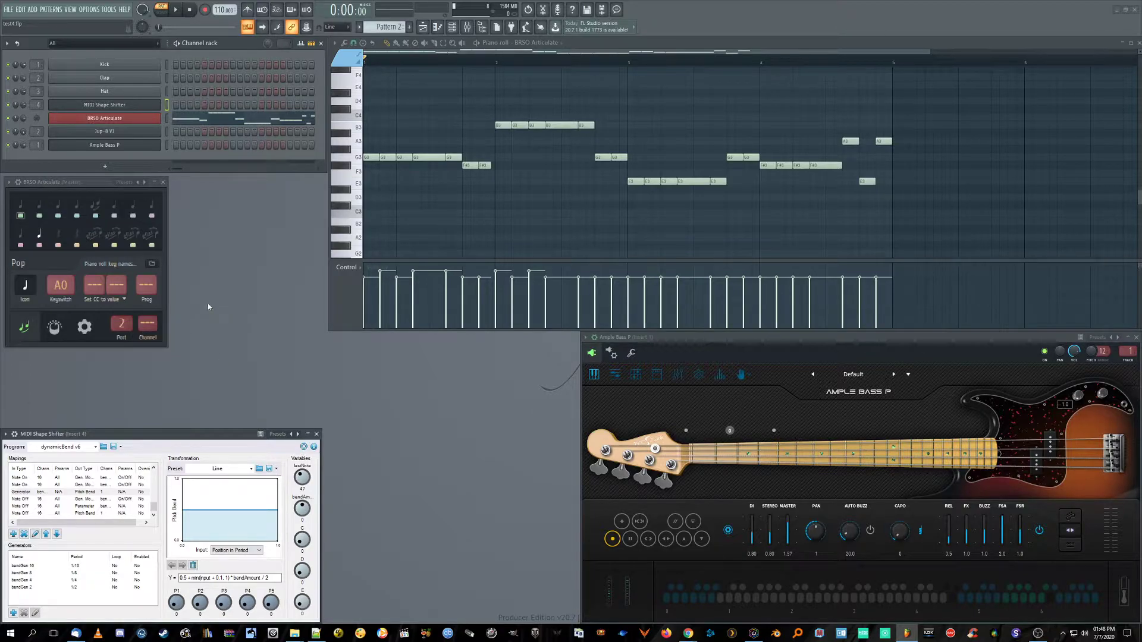
pyautogui.moveTo(195, 289)
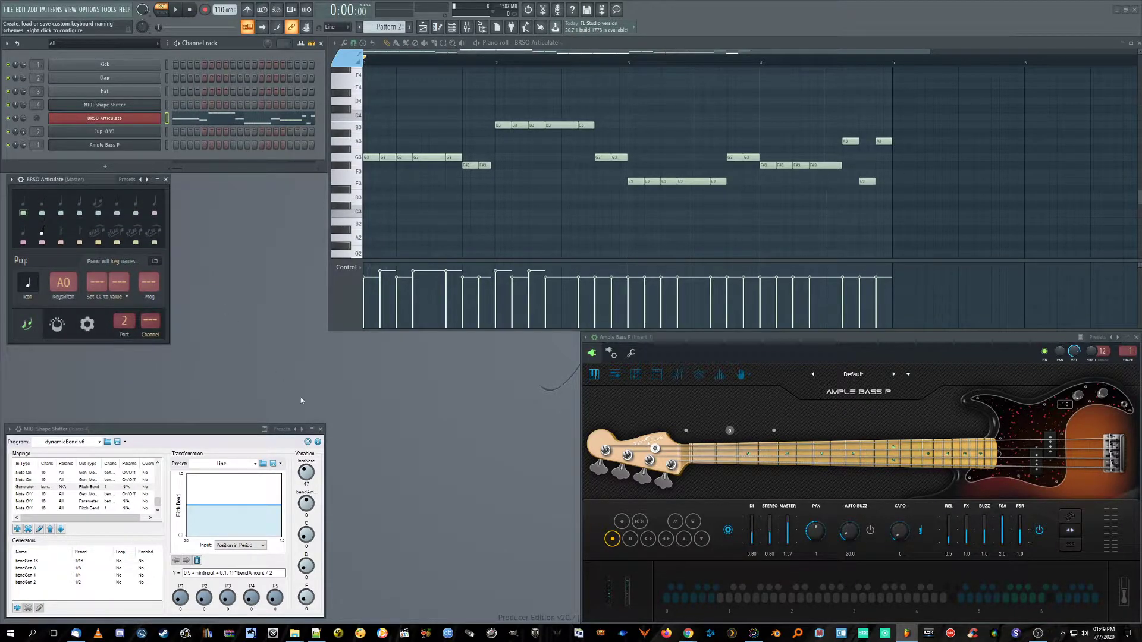
pyautogui.moveTo(685, 504)
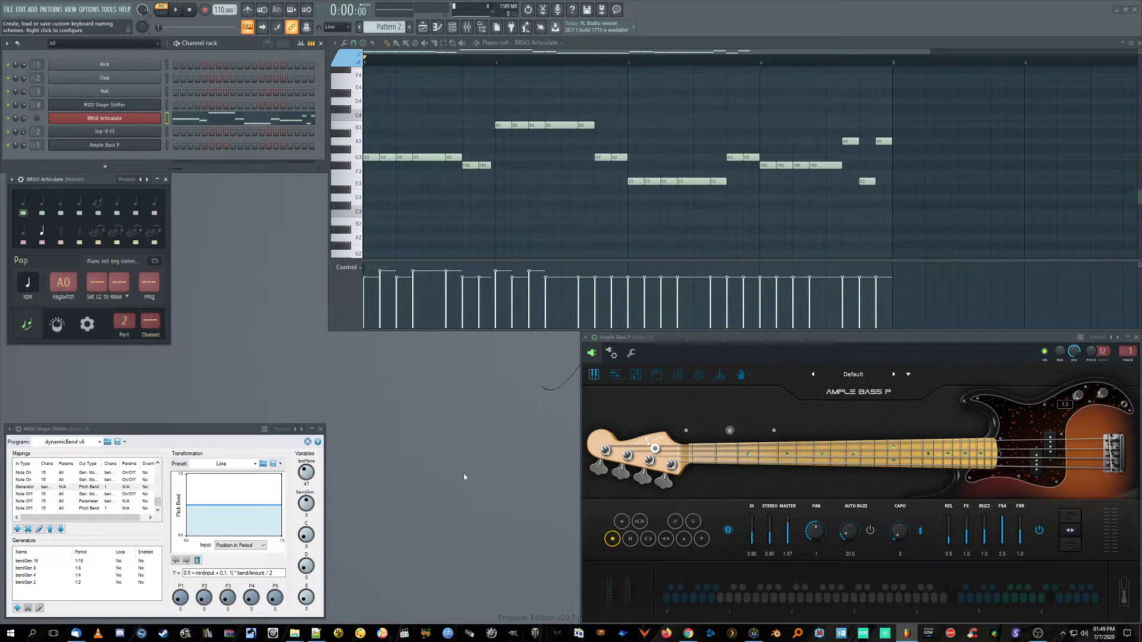
# Step: Switch BRSO Articulate's articulation through Harmonic and Sustain to Slide in/out (keyswitch D#0)
pyautogui.click(60, 214)
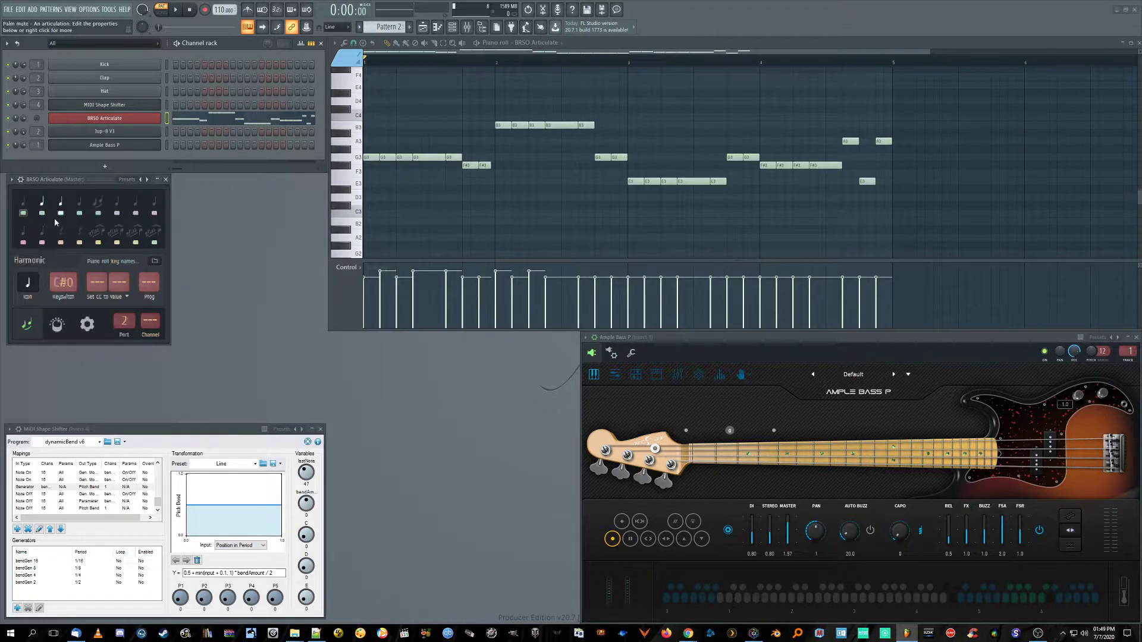
pyautogui.click(42, 204)
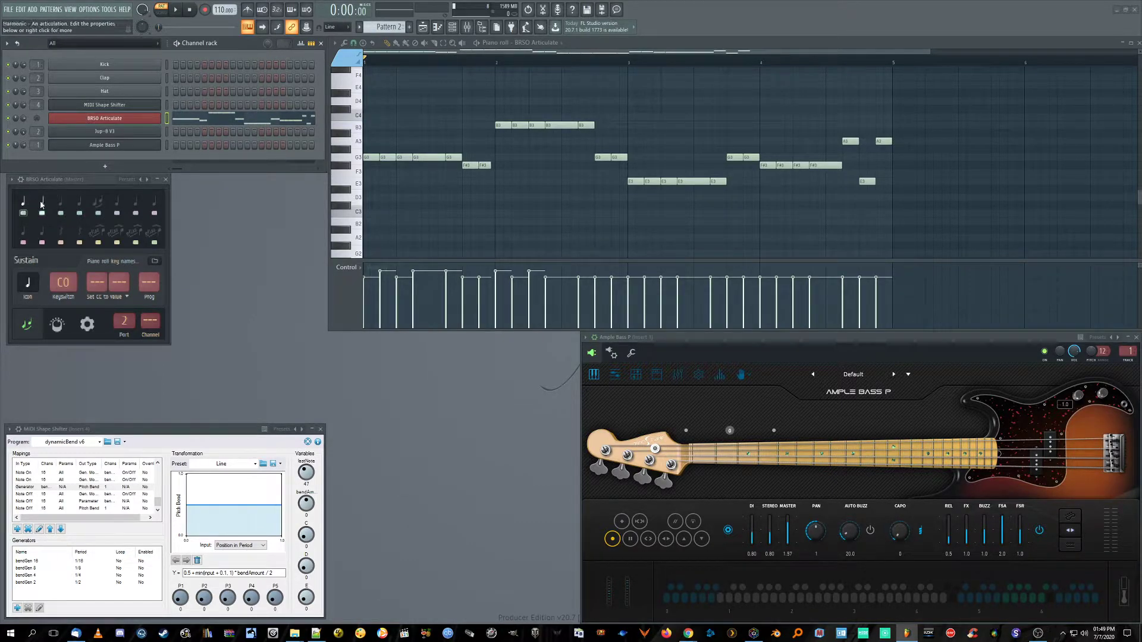
pyautogui.click(78, 202)
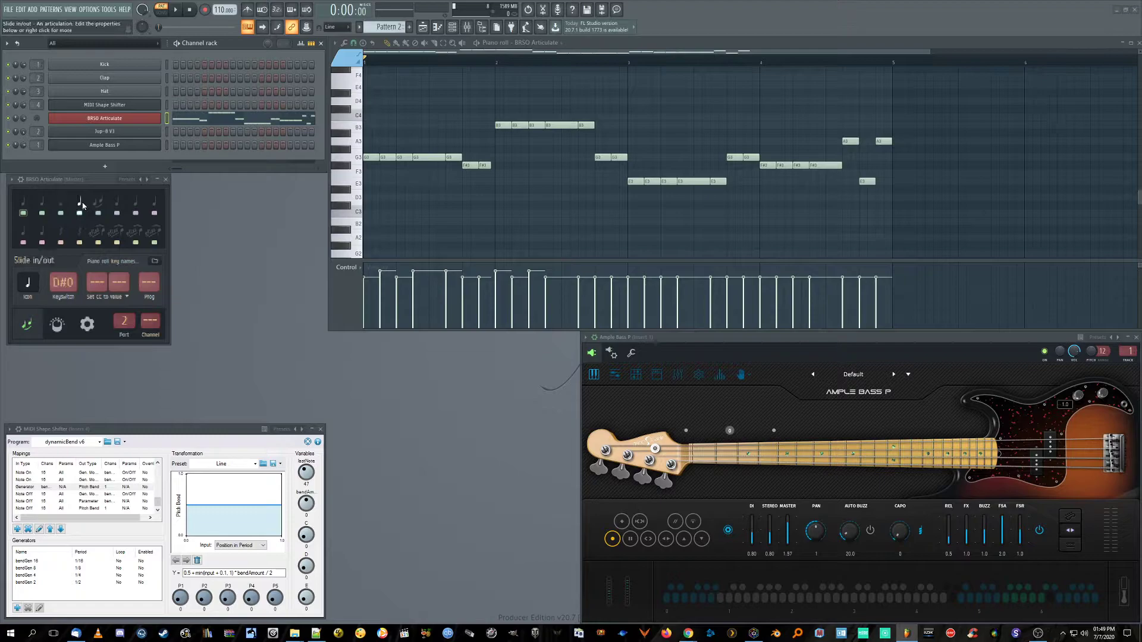
pyautogui.moveTo(72, 236)
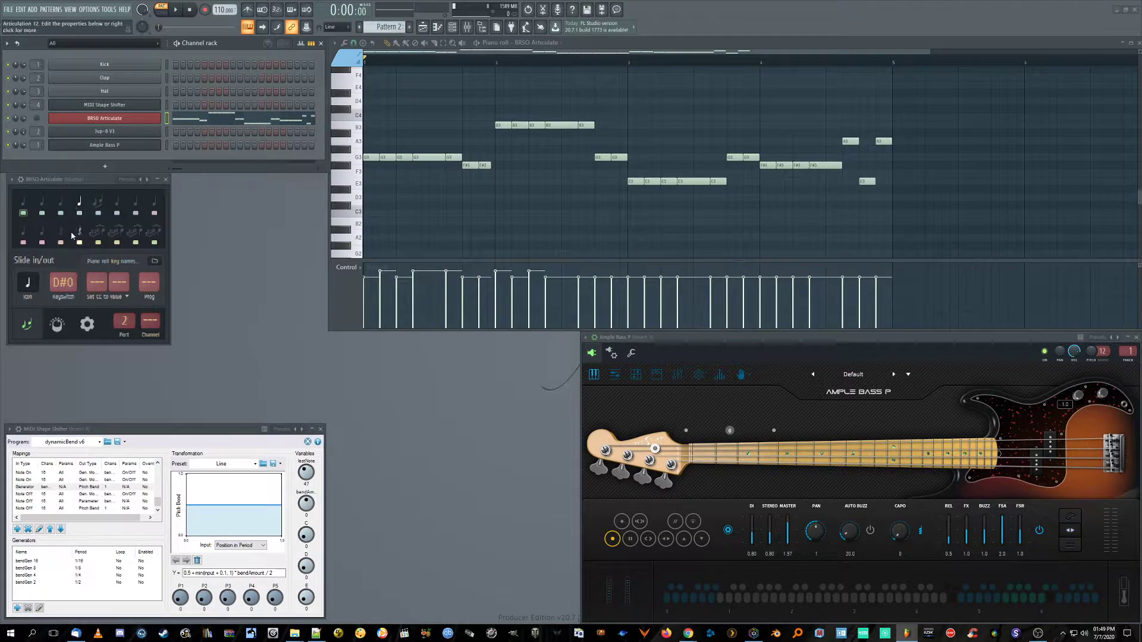
pyautogui.moveTo(93, 316)
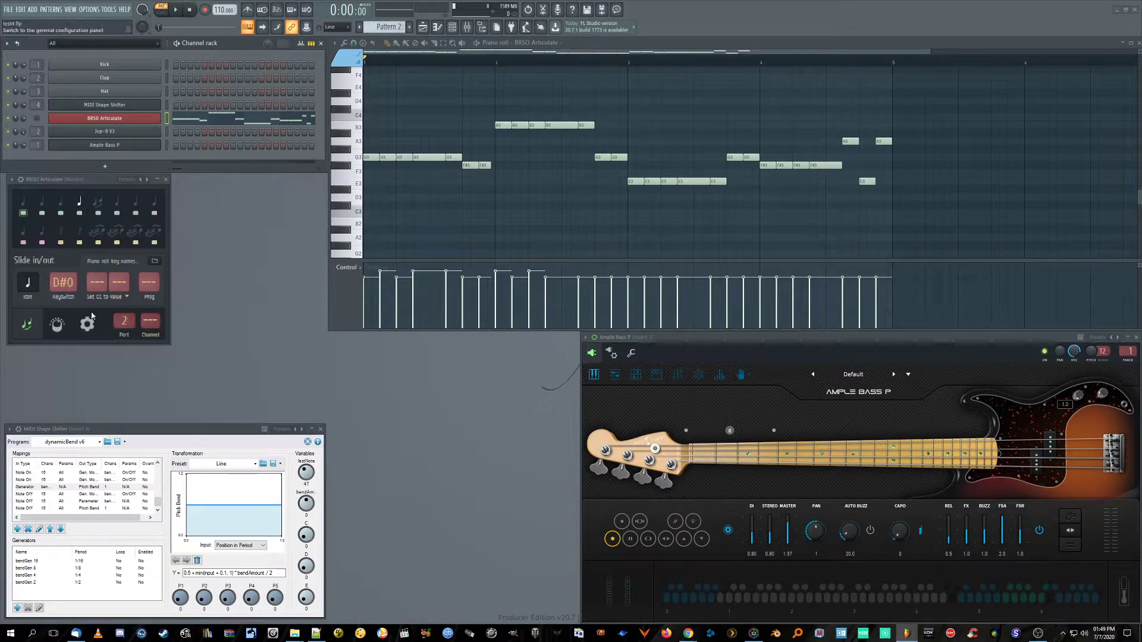
pyautogui.moveTo(28, 282)
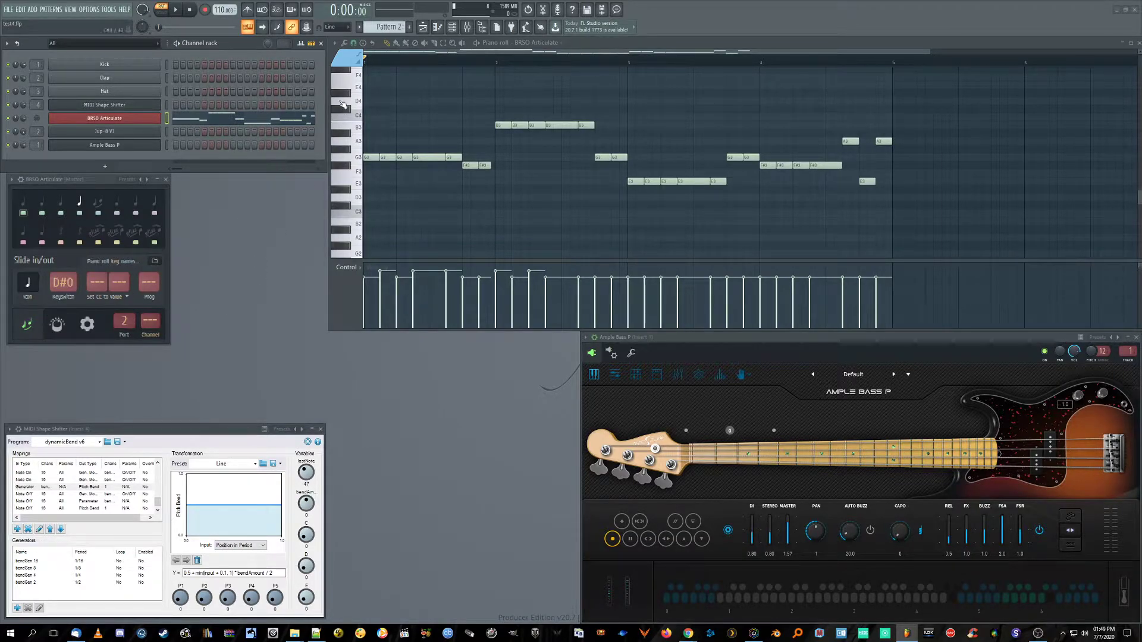
# Step: Review the Harmonic, Palm mute and Slap note colour groups, then close the list
pyautogui.click(344, 60)
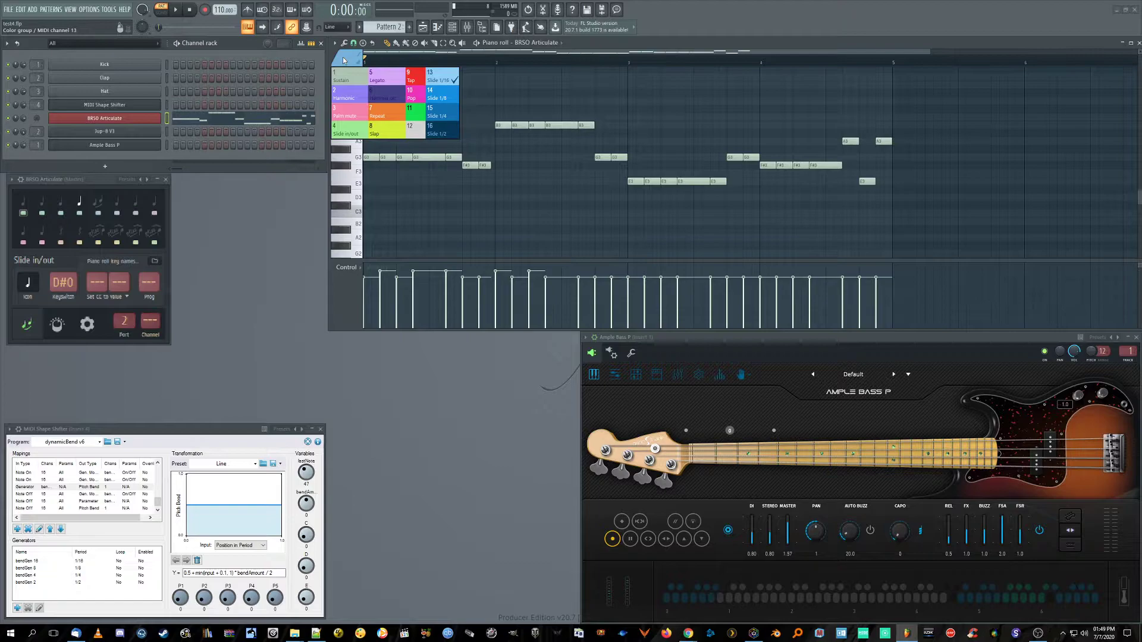
pyautogui.click(343, 97)
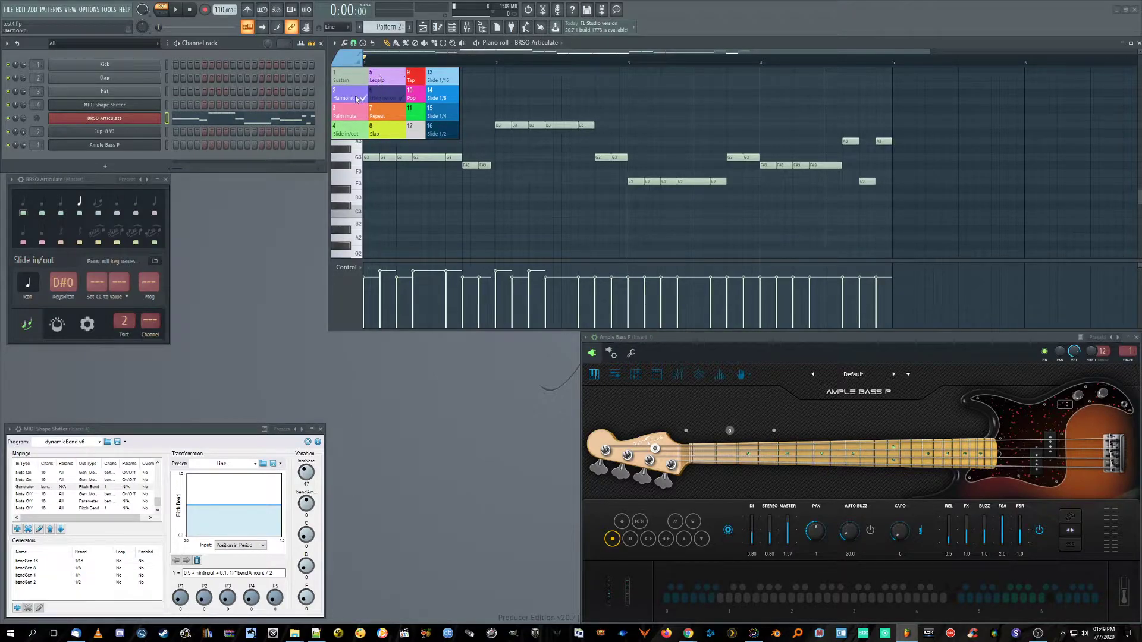
pyautogui.click(343, 115)
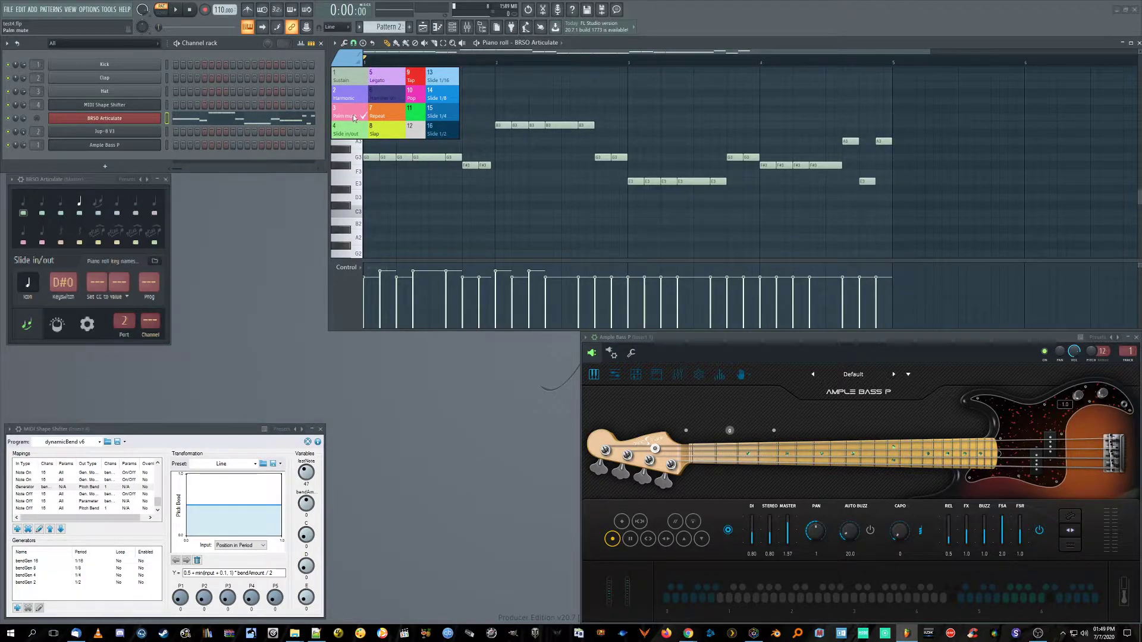
pyautogui.click(373, 134)
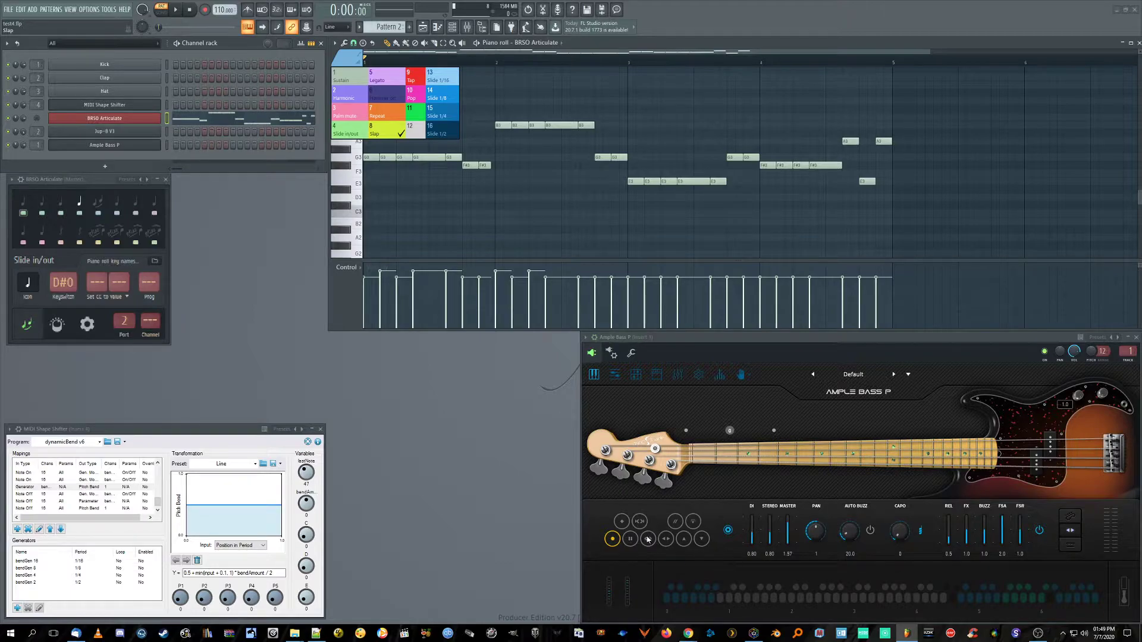
pyautogui.click(343, 98)
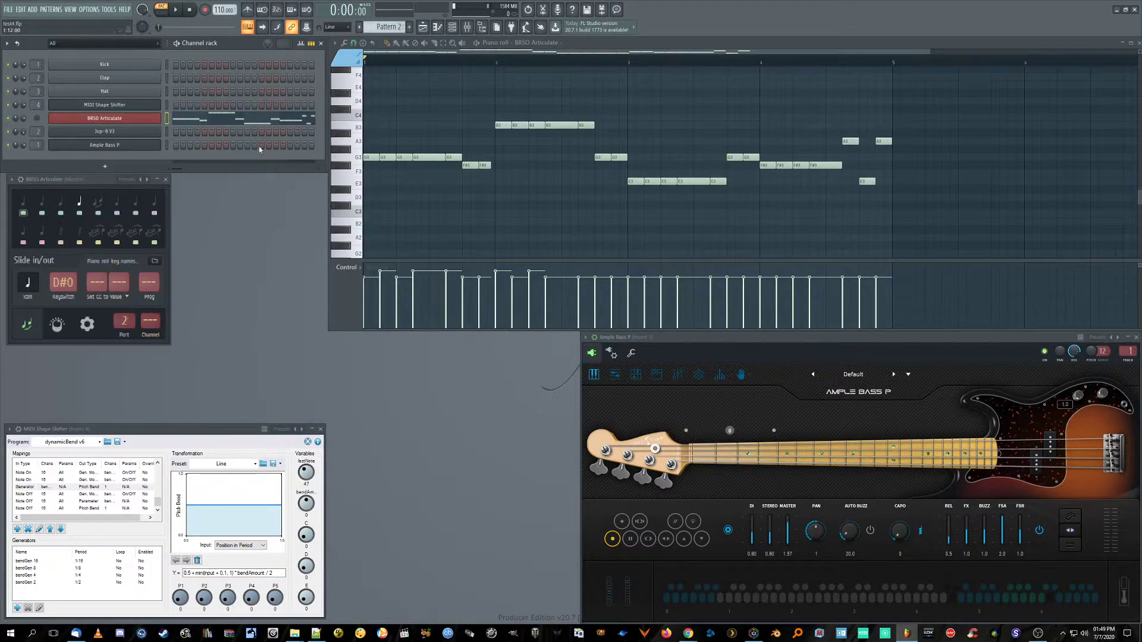
# Step: Audition the bass pattern once, then stop playback
pyautogui.click(173, 9)
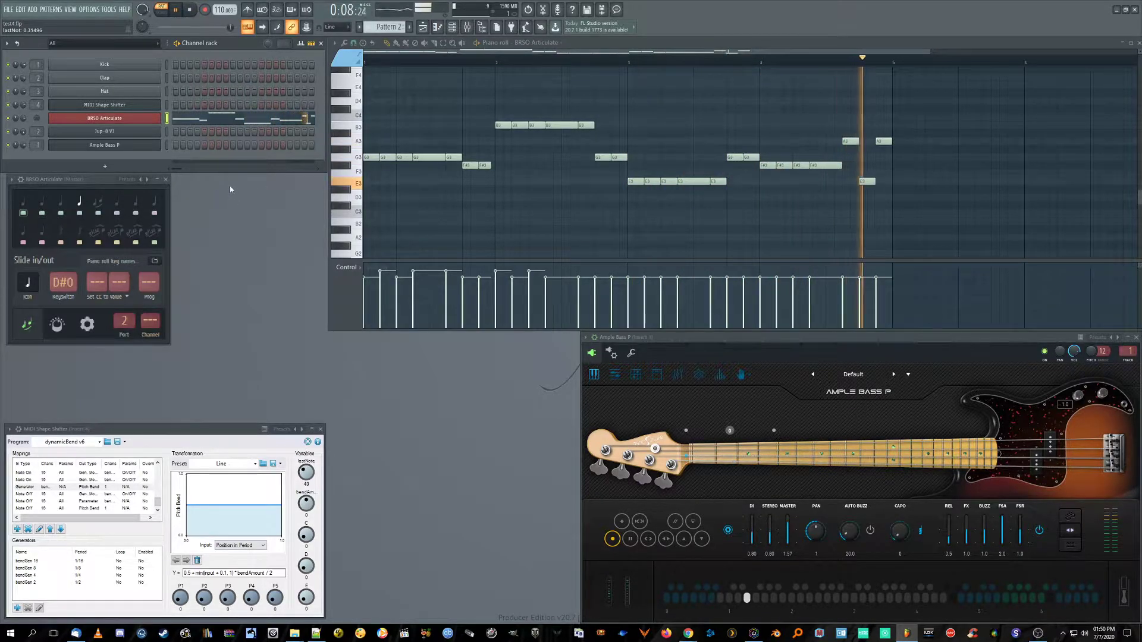
pyautogui.click(190, 9)
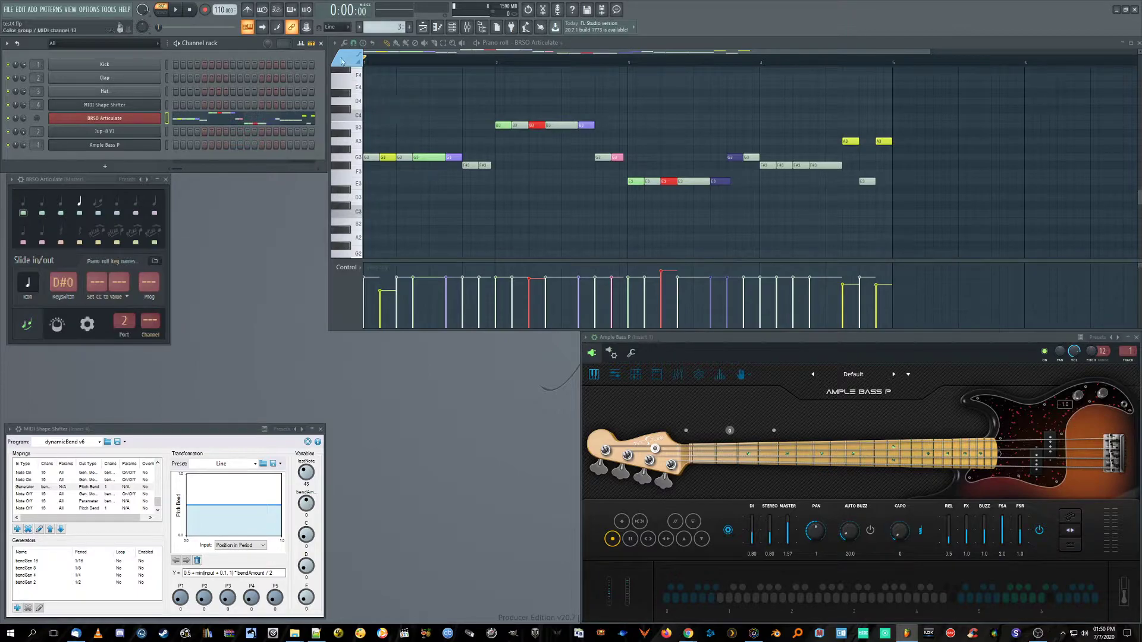
# Step: Play the bass pattern, stop, then replay from just after bar 3 to hear the slides
pyautogui.click(343, 60)
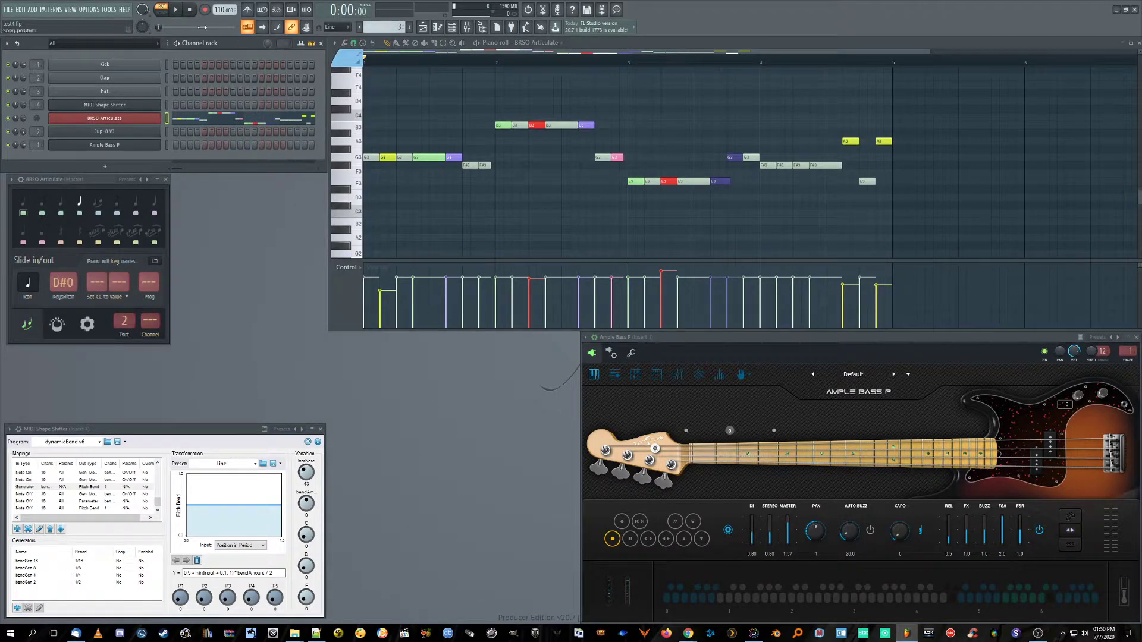
pyautogui.click(169, 10)
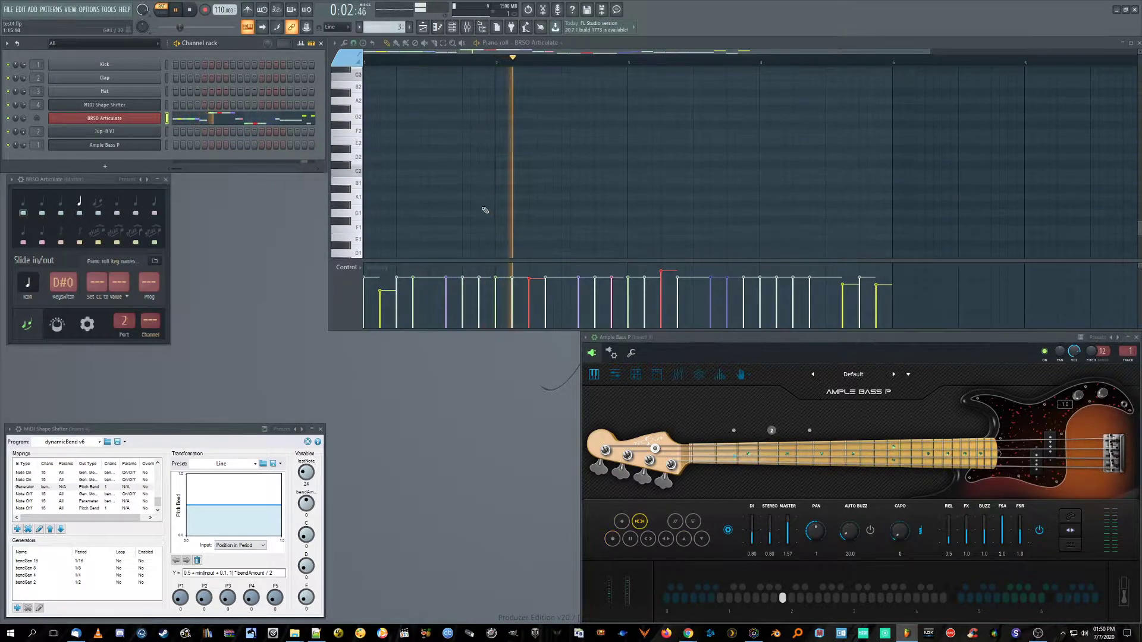
pyautogui.click(191, 10)
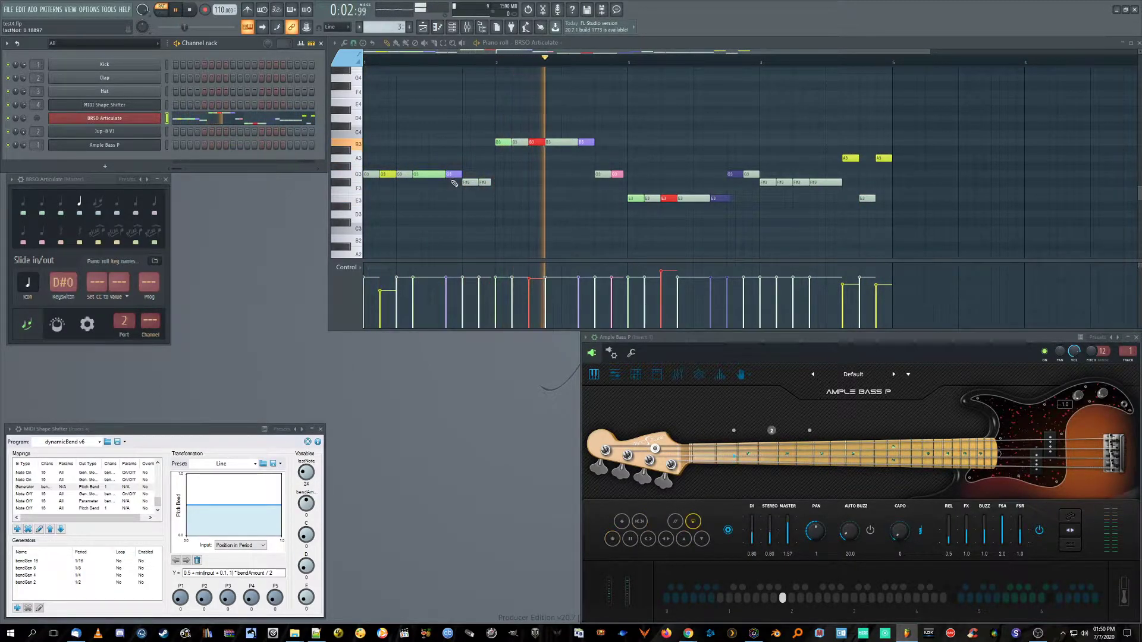
pyautogui.click(175, 10)
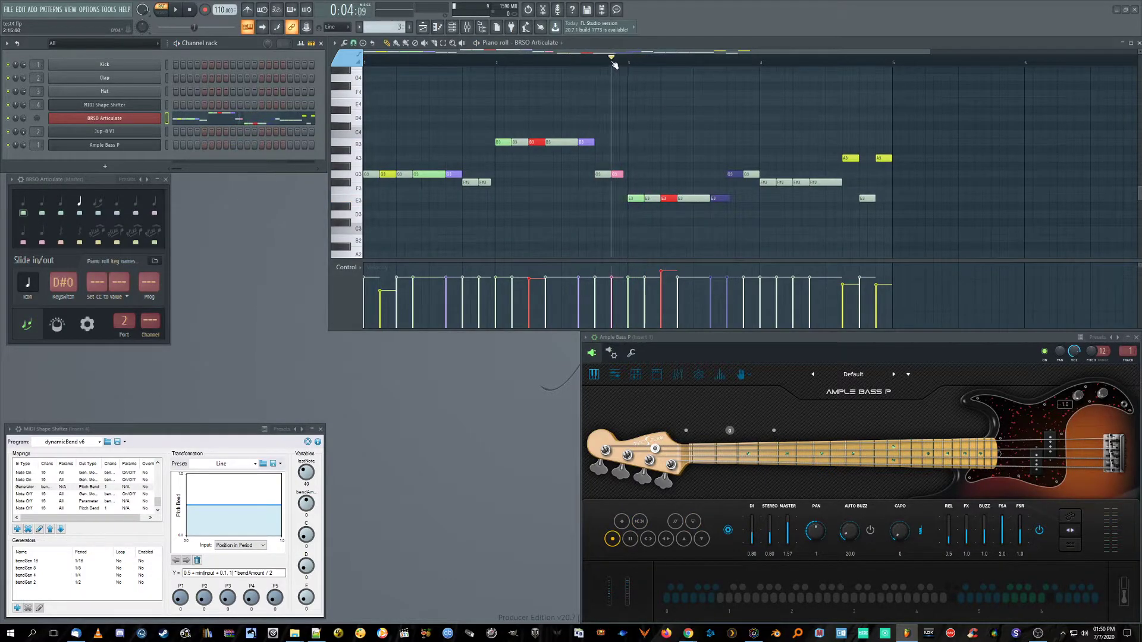
pyautogui.click(161, 9)
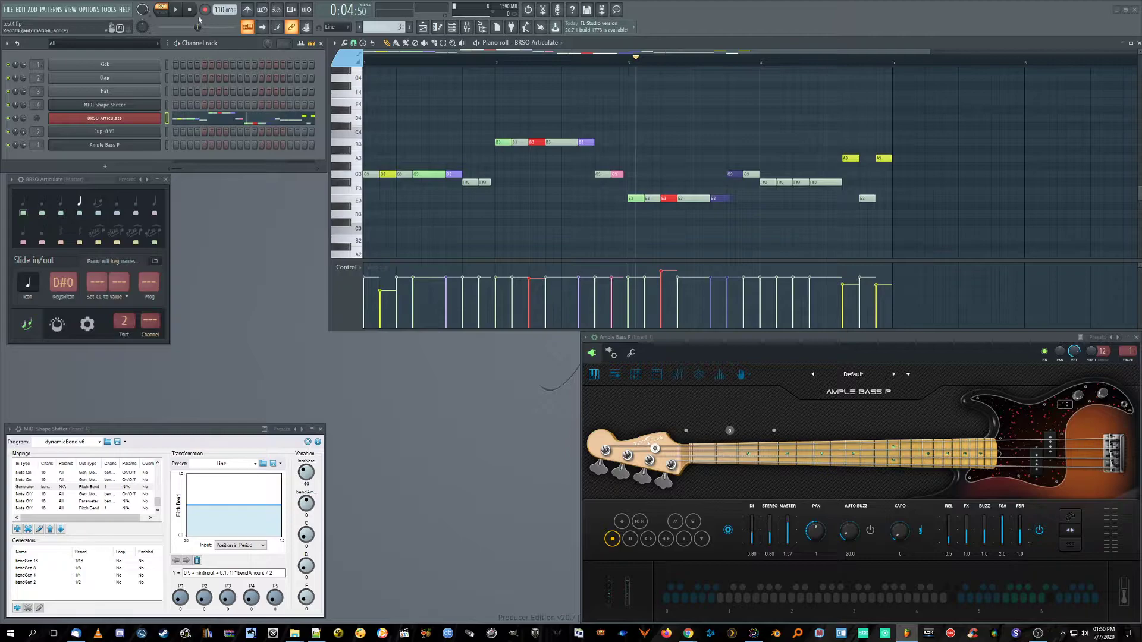
pyautogui.click(174, 9)
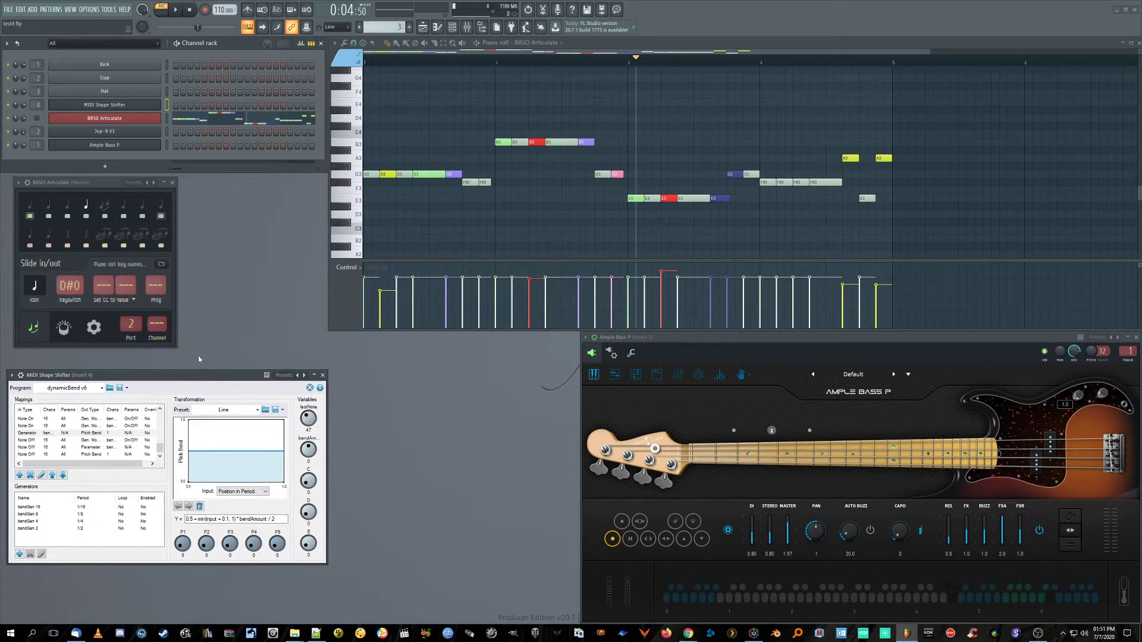
pyautogui.moveTo(206, 338)
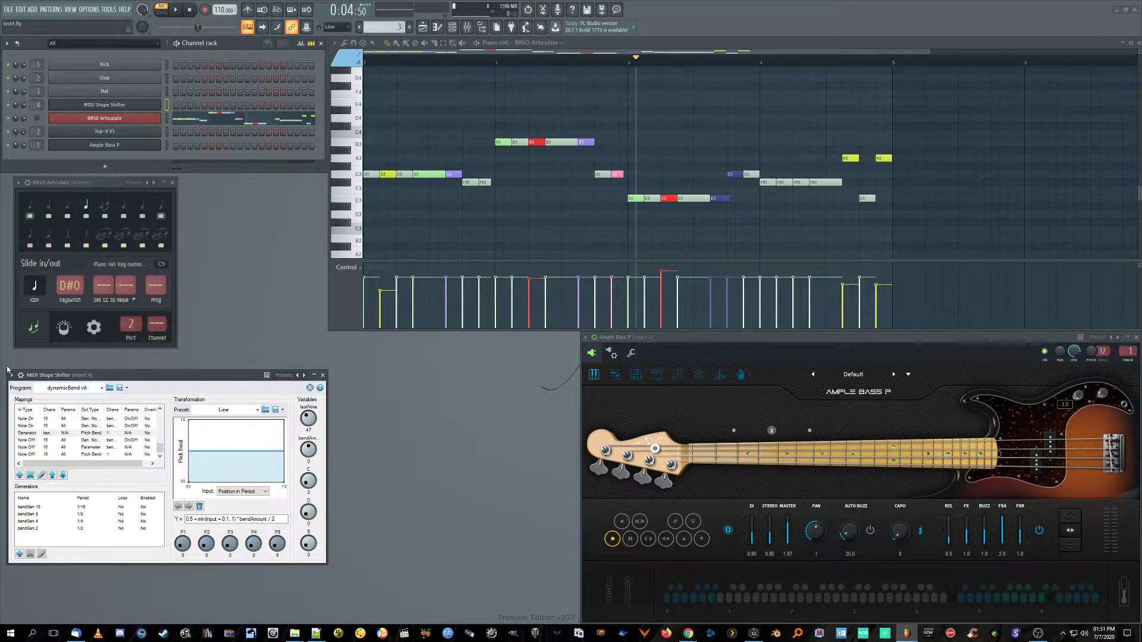
pyautogui.moveTo(195, 346)
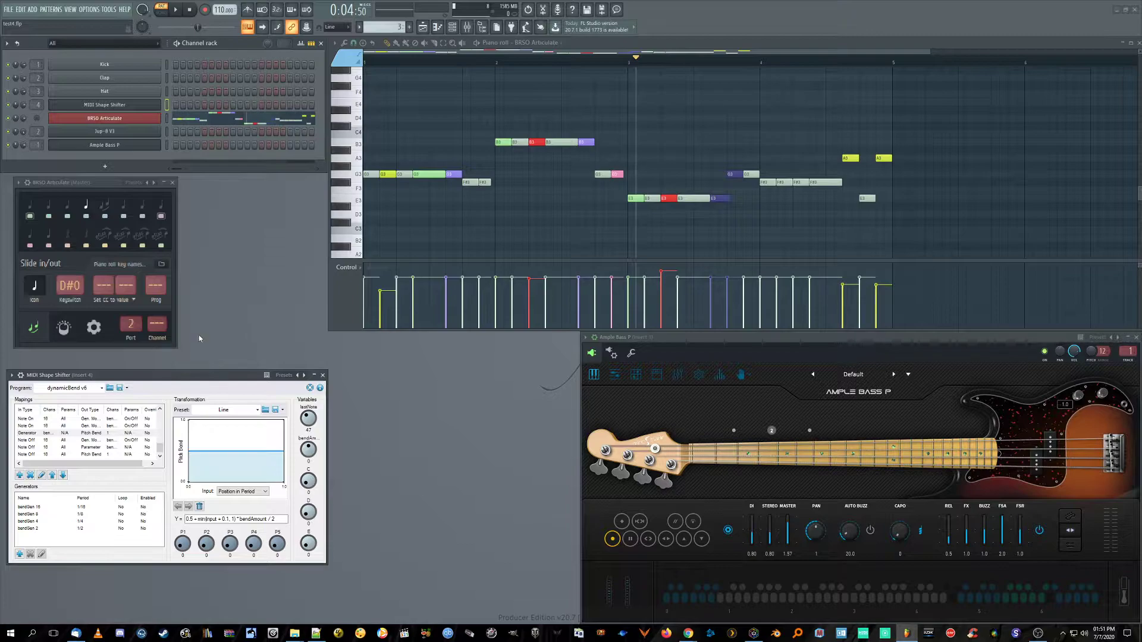
pyautogui.moveTo(201, 308)
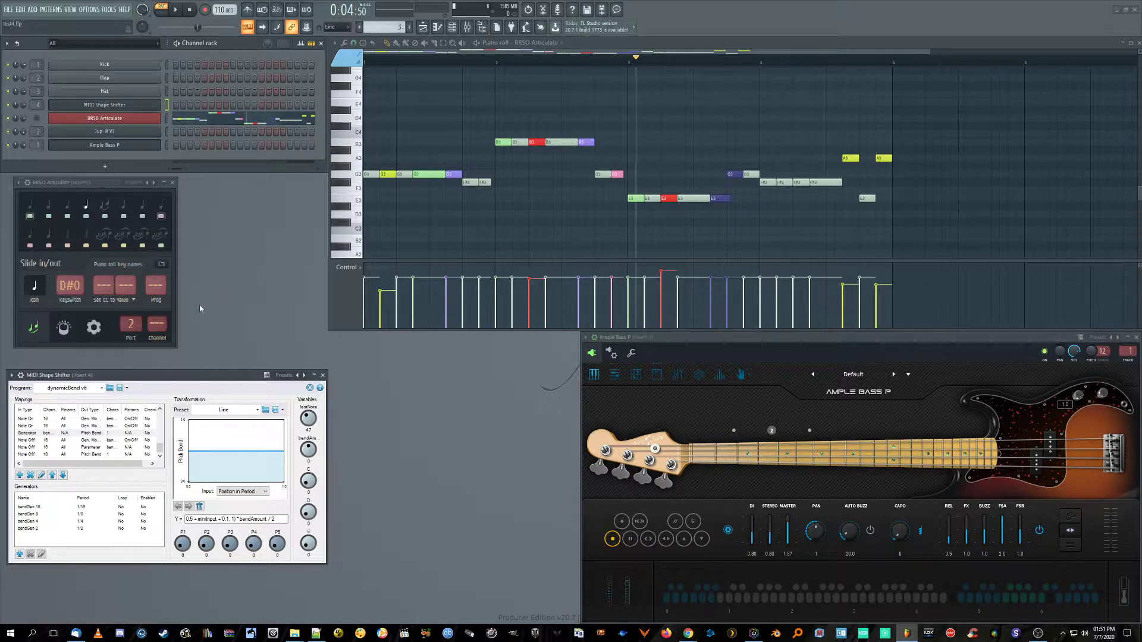
pyautogui.moveTo(65, 361)
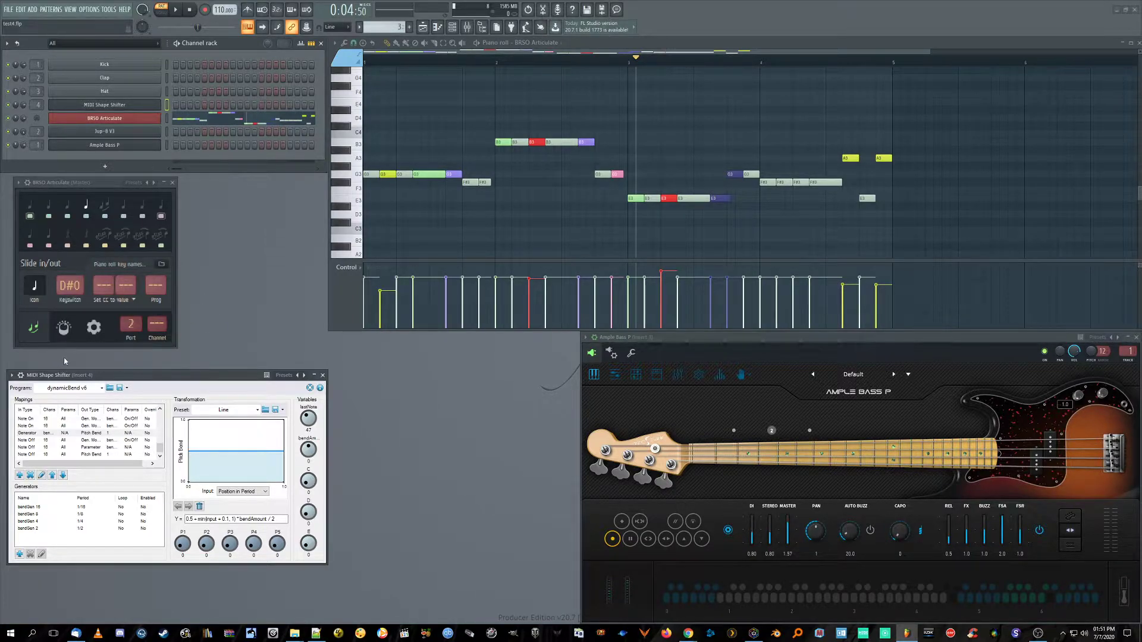
pyautogui.moveTo(194, 356)
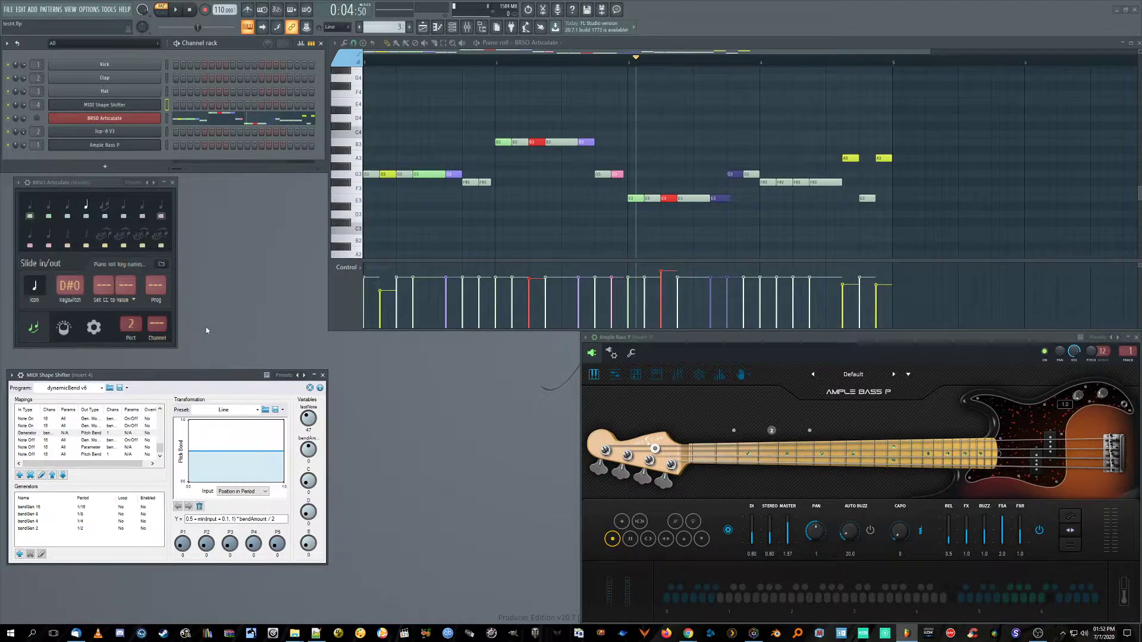
pyautogui.moveTo(201, 297)
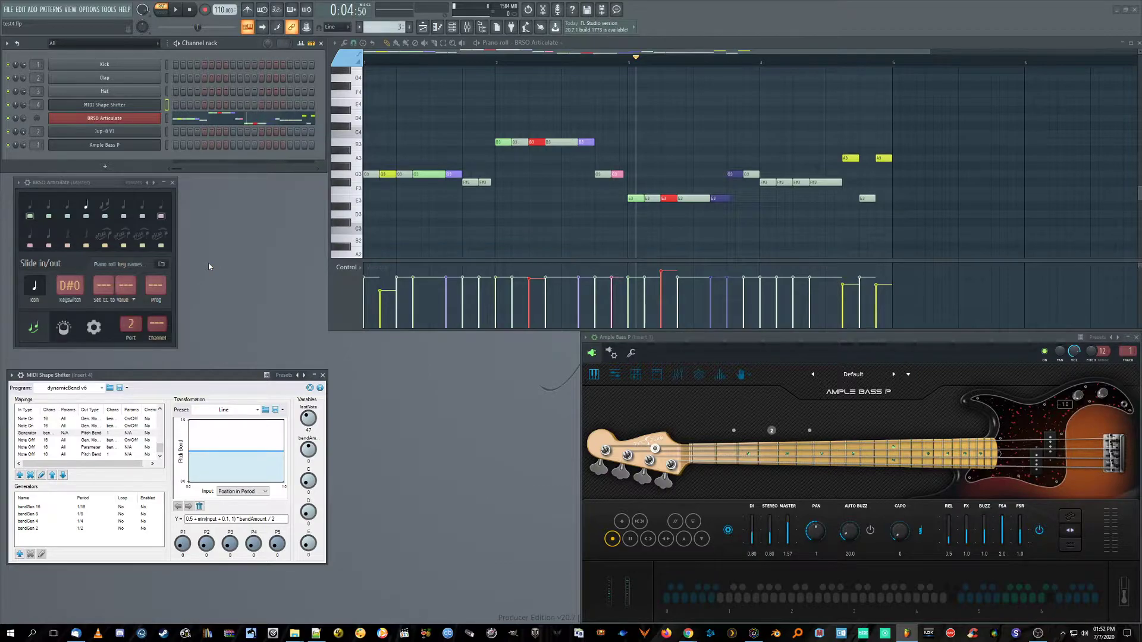
pyautogui.moveTo(184, 288)
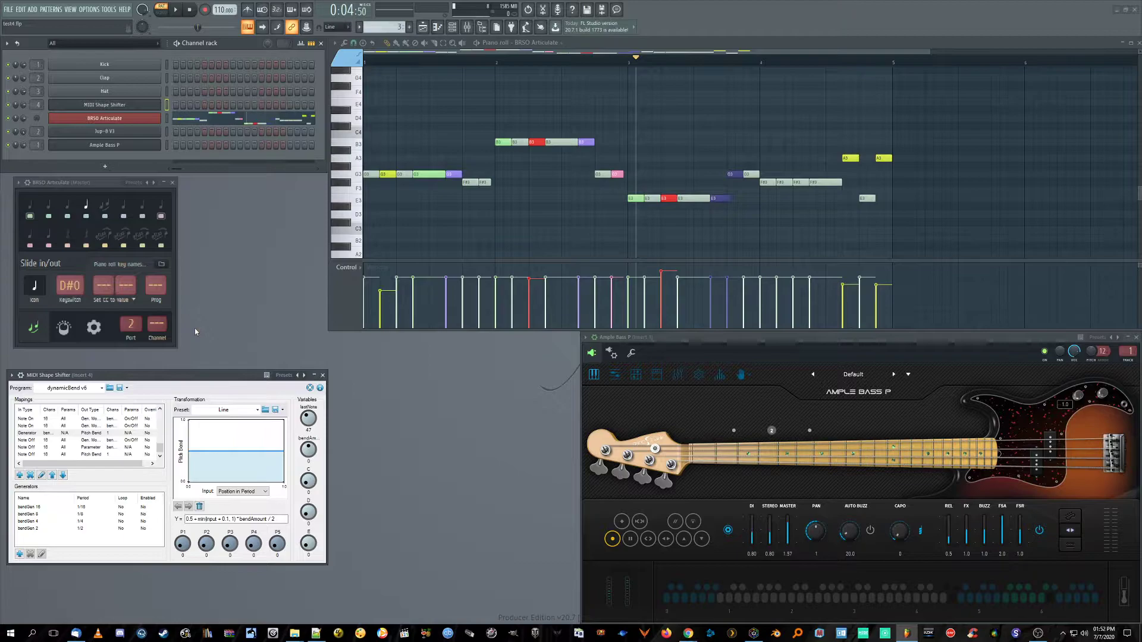
pyautogui.moveTo(255, 334)
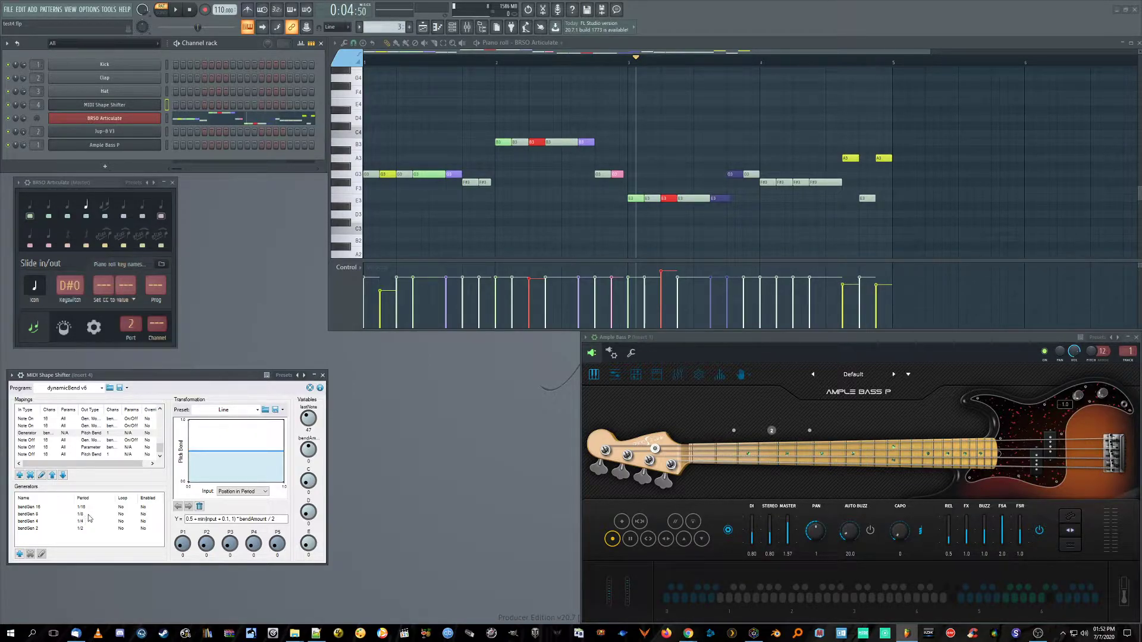
# Step: Inspect MIDI Shape Shifter's bendGen 16, bendGen 4 and bendGen 2 generator curves
pyautogui.click(32, 506)
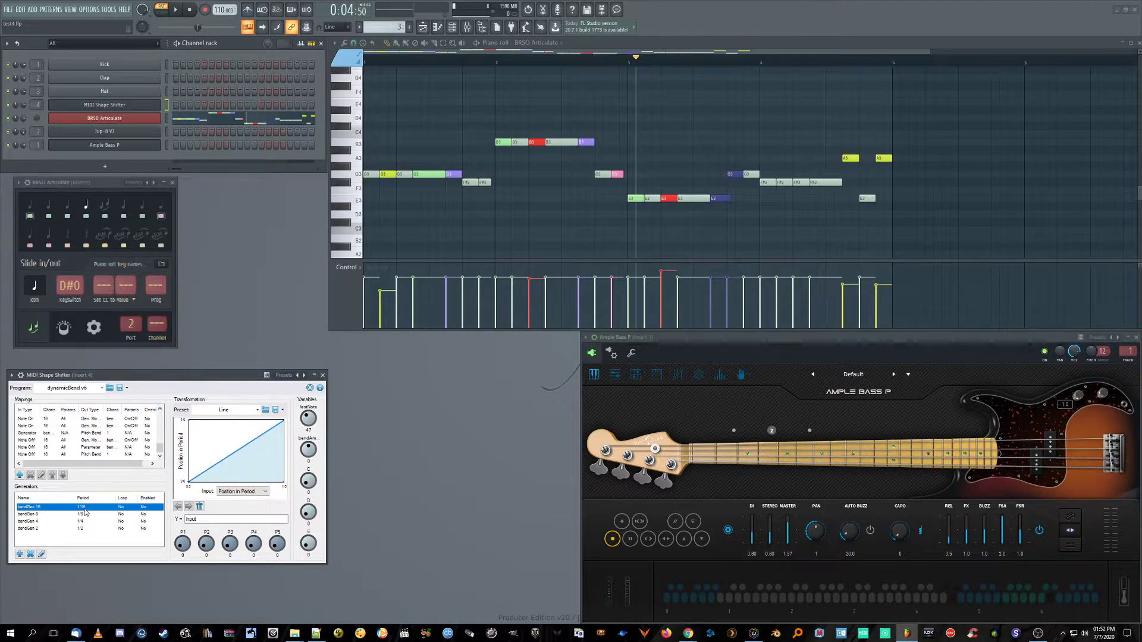
pyautogui.click(29, 515)
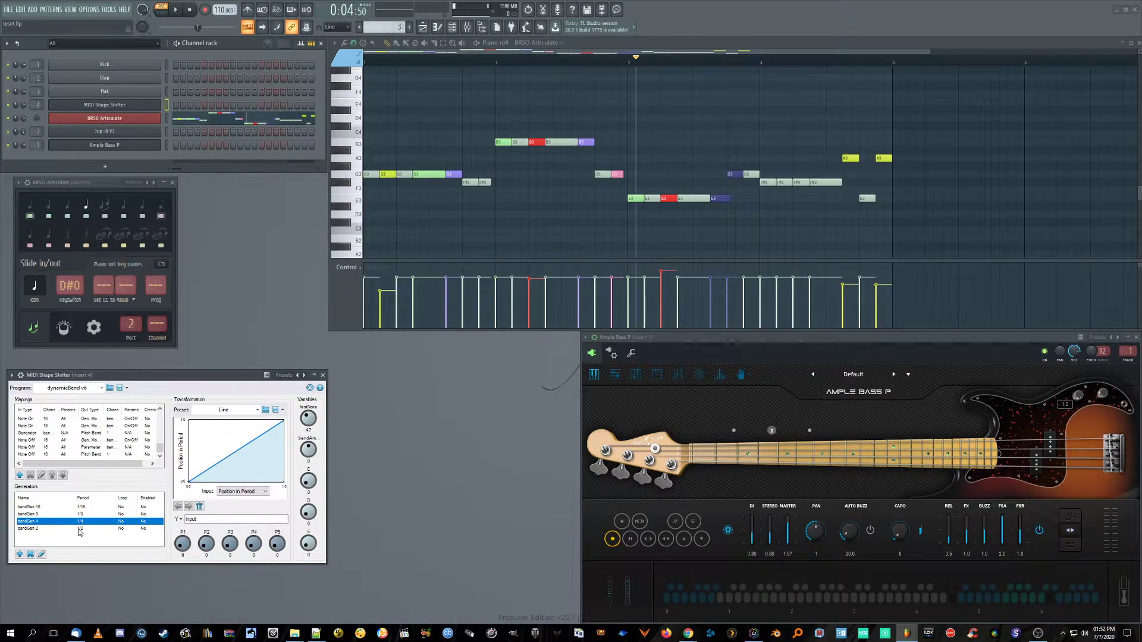
pyautogui.click(81, 528)
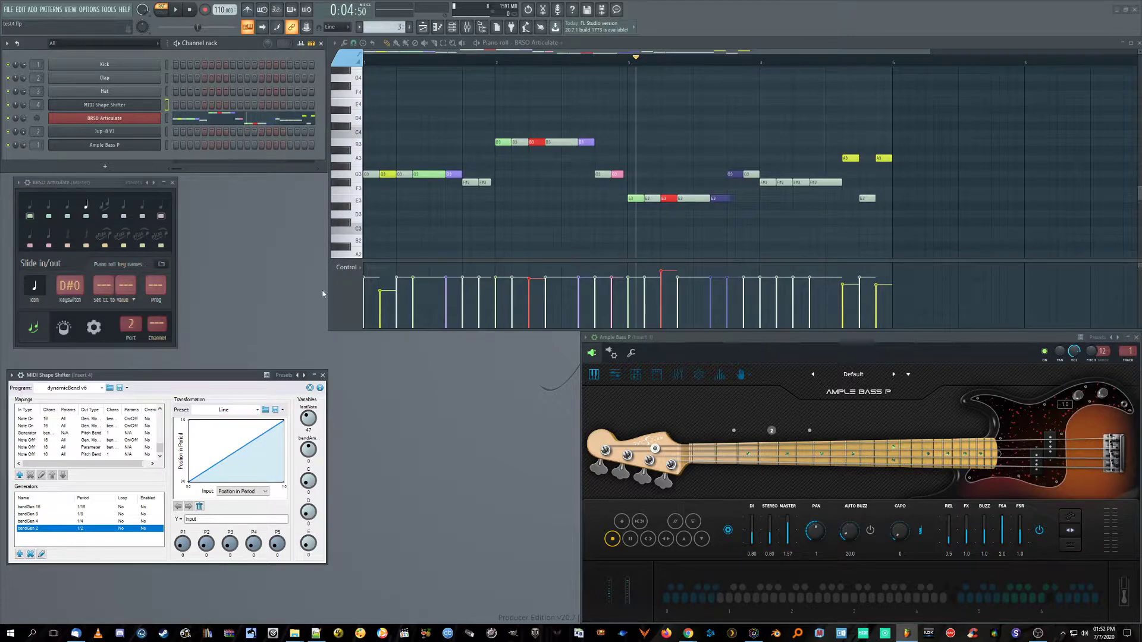
# Step: Change the piano roll articulation from Slide 1/8 to Slide 1/2
pyautogui.click(350, 58)
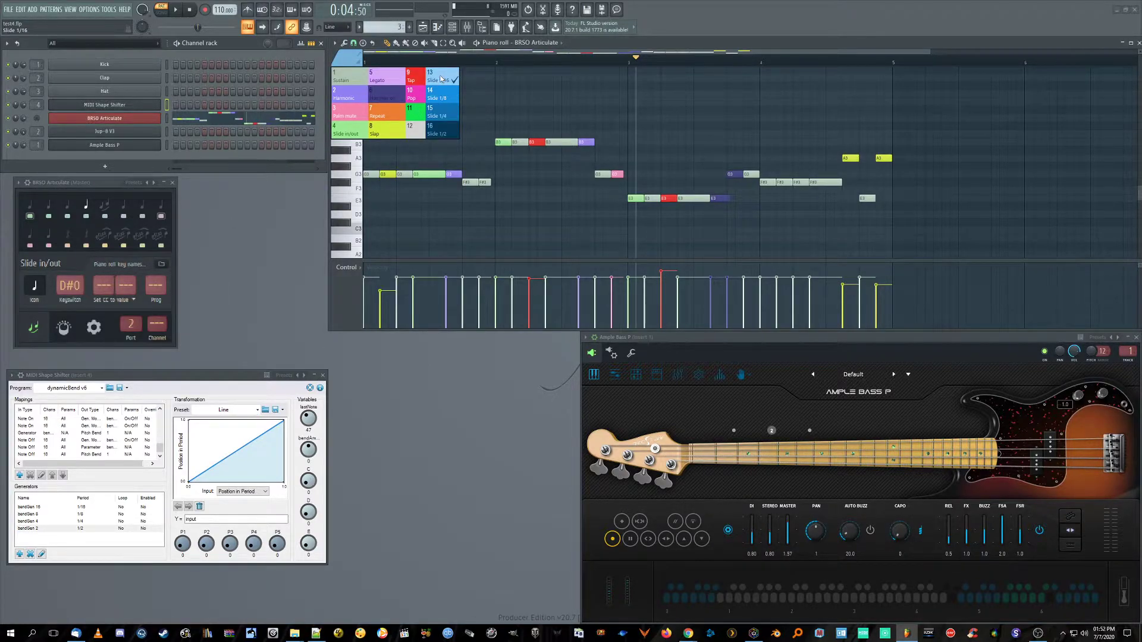
pyautogui.click(373, 133)
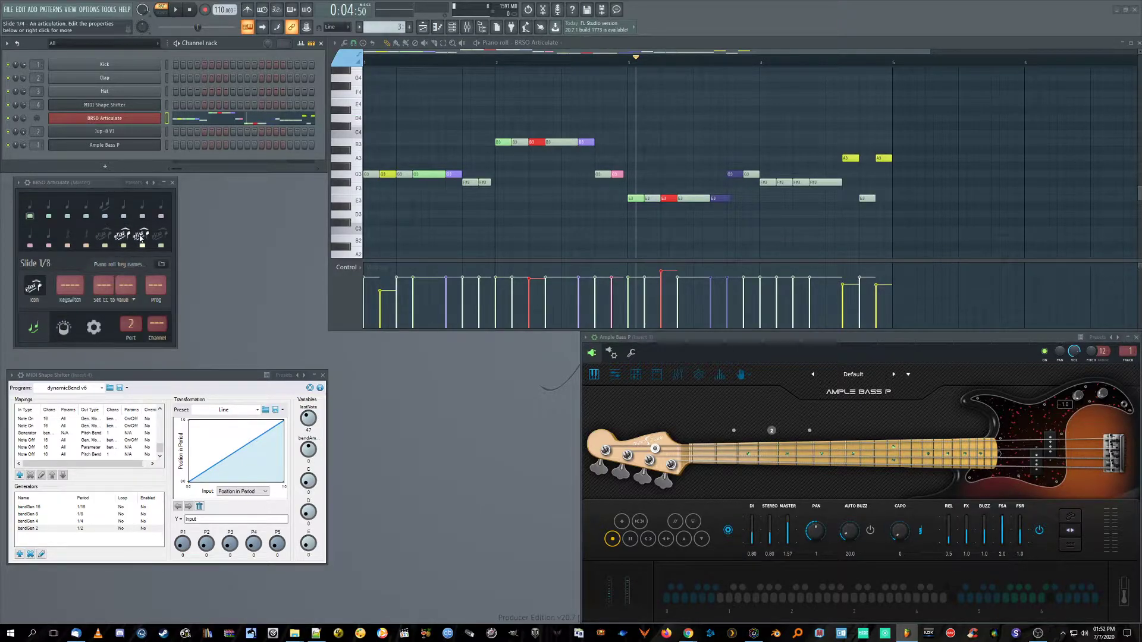
pyautogui.click(352, 58)
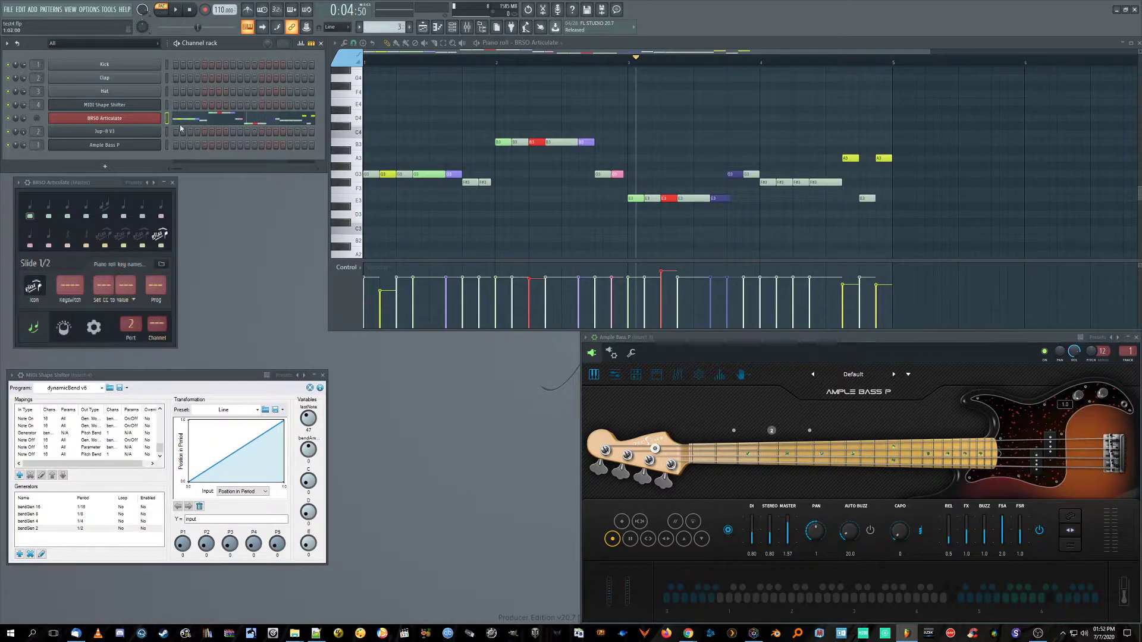
pyautogui.moveTo(94, 328)
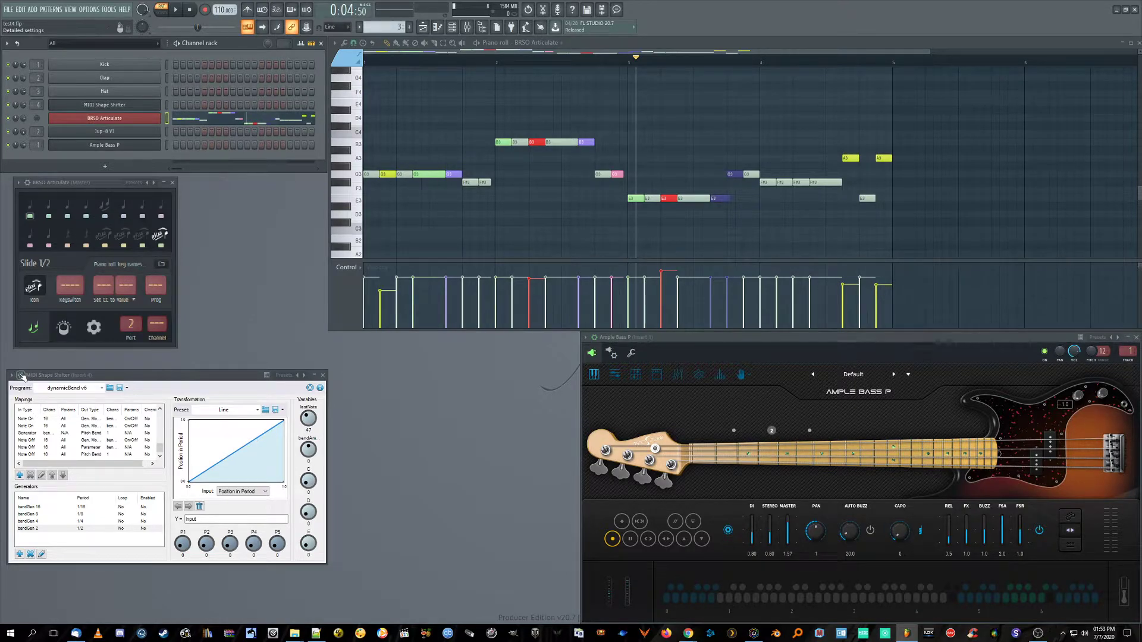
# Step: Check the MIDI port settings of MIDI Shape Shifter and Ample Bass P, including bend range
pyautogui.click(20, 374)
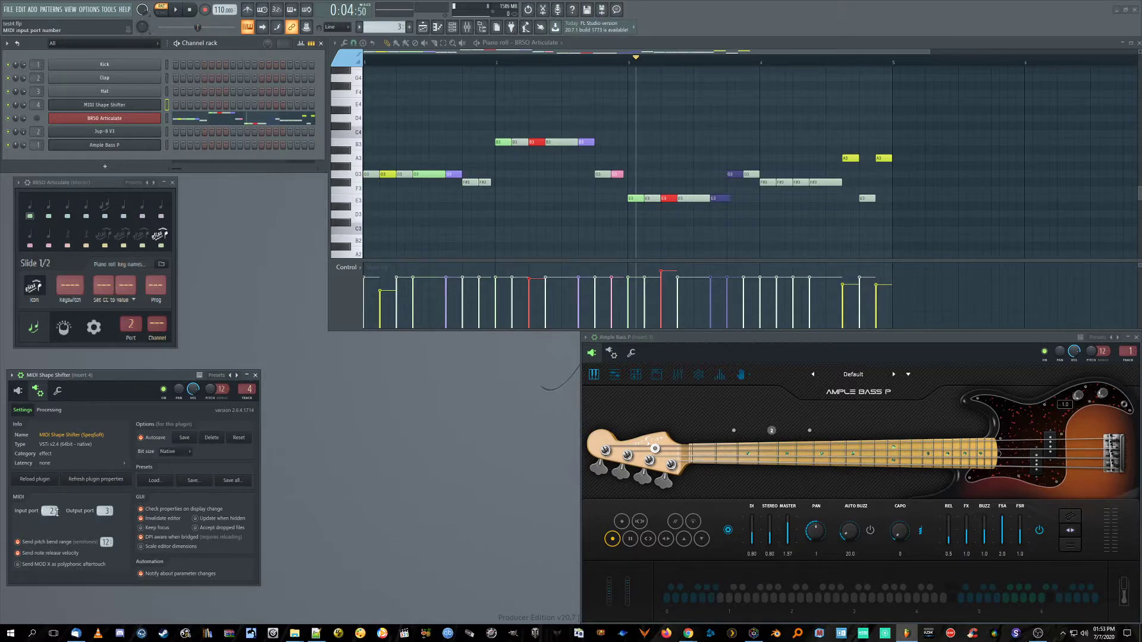
pyautogui.click(48, 409)
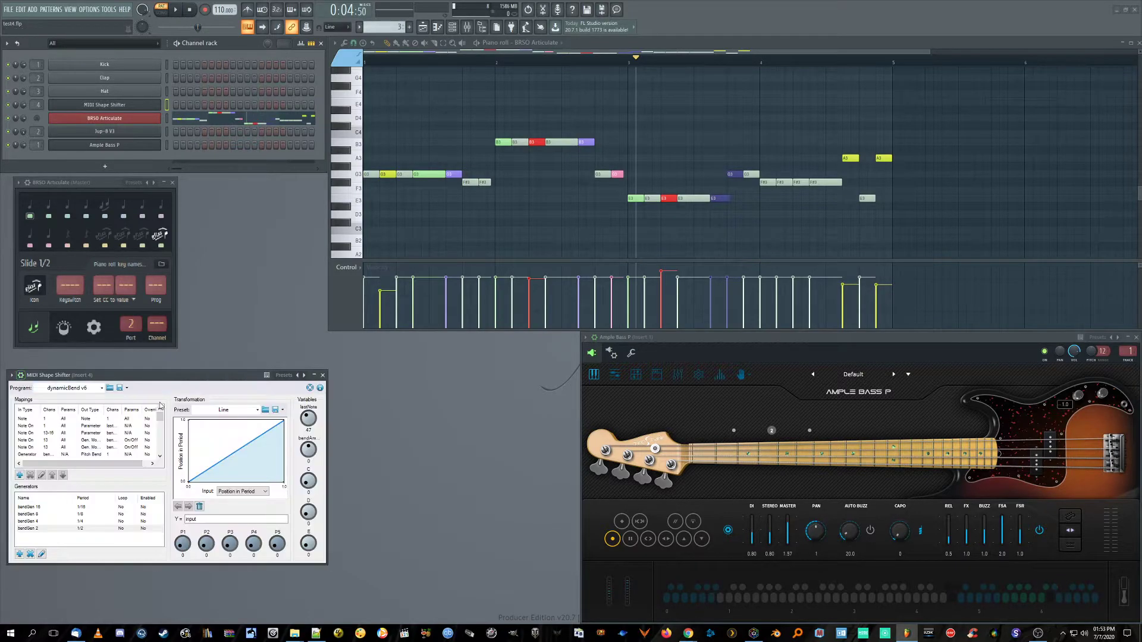
pyautogui.click(630, 353)
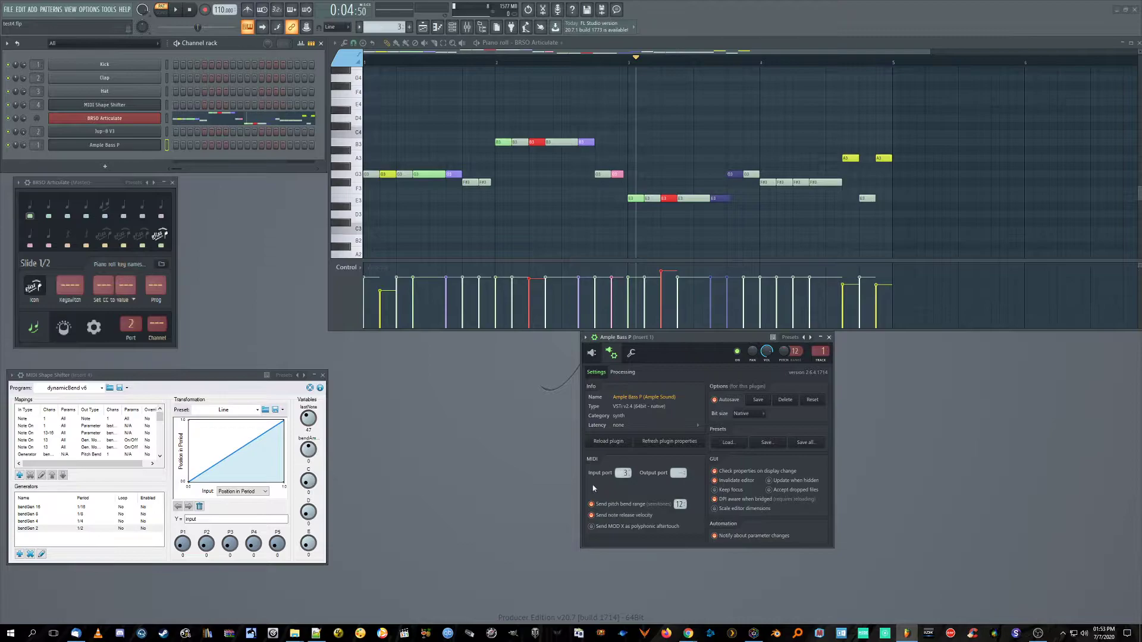
pyautogui.click(591, 353)
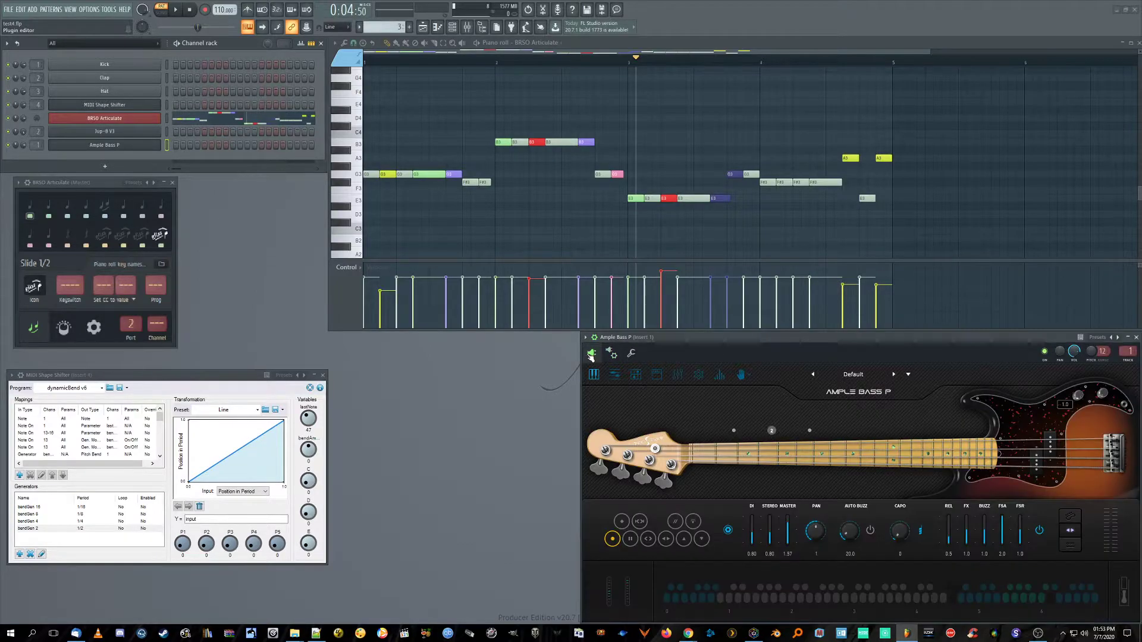
pyautogui.click(591, 353)
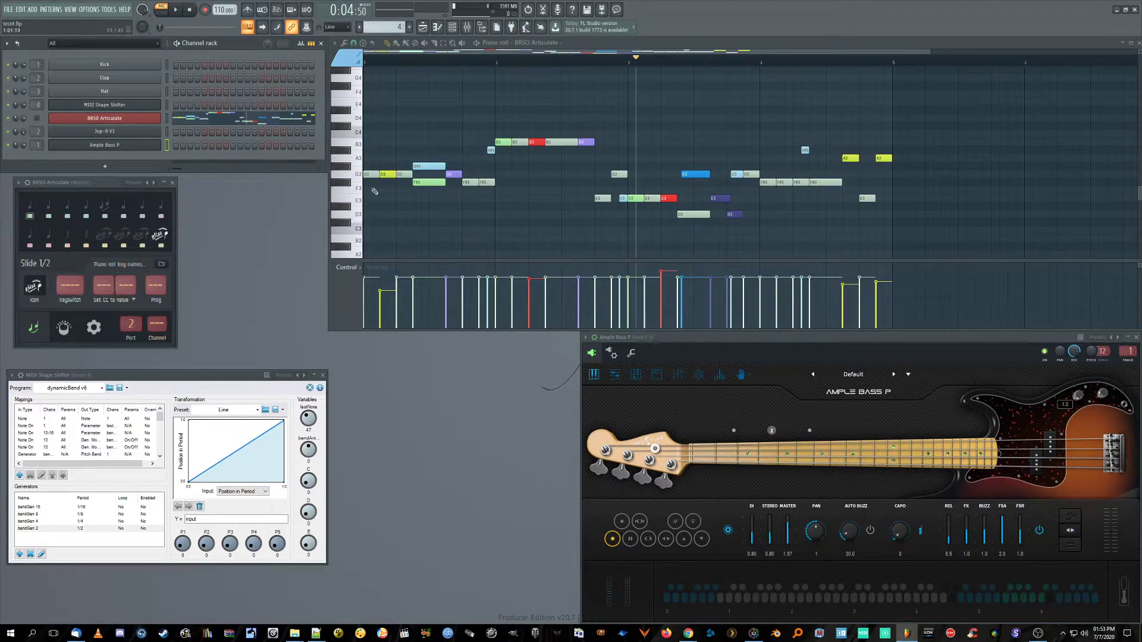
pyautogui.moveTo(630, 214)
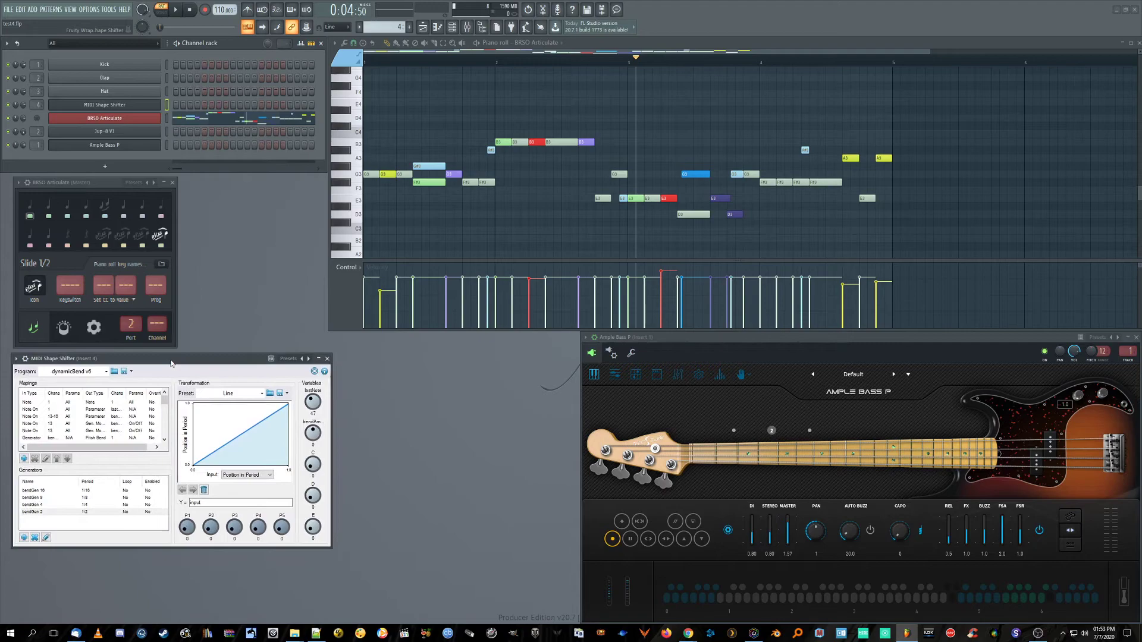
pyautogui.moveTo(337, 308)
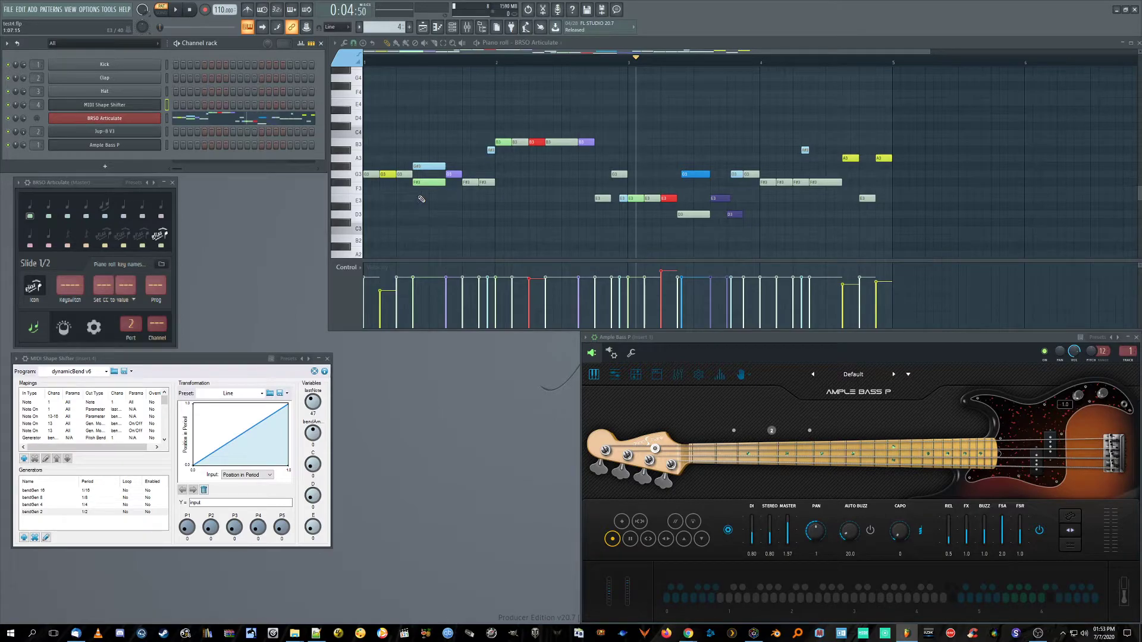
pyautogui.moveTo(421, 166)
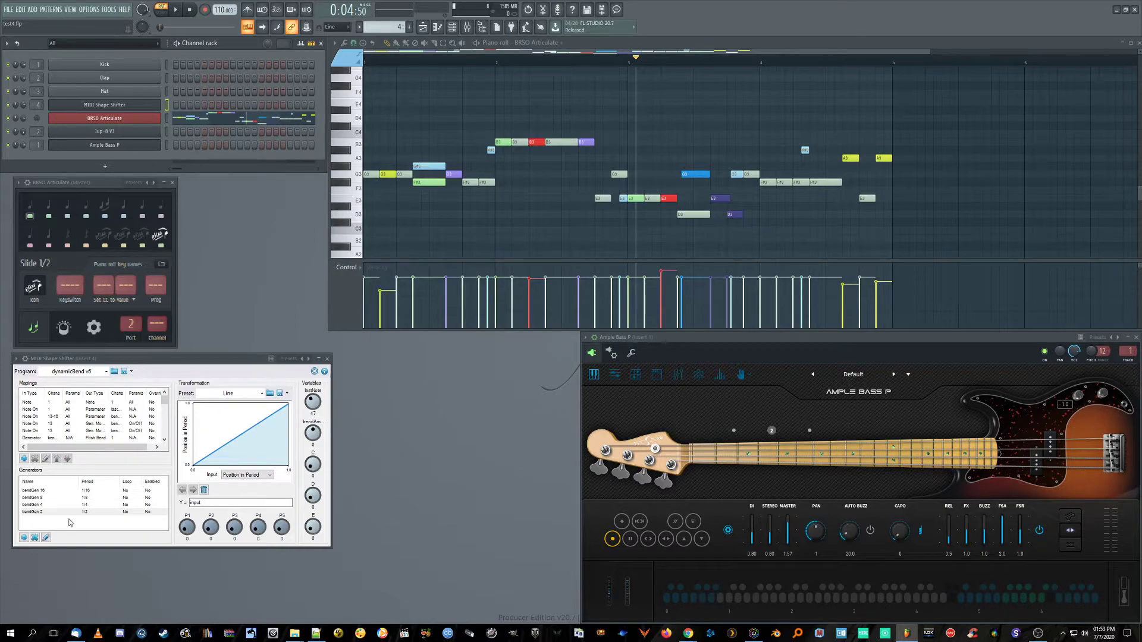
# Step: Add a high note near bar 4 in the BRSO Articulate piano roll
pyautogui.click(73, 490)
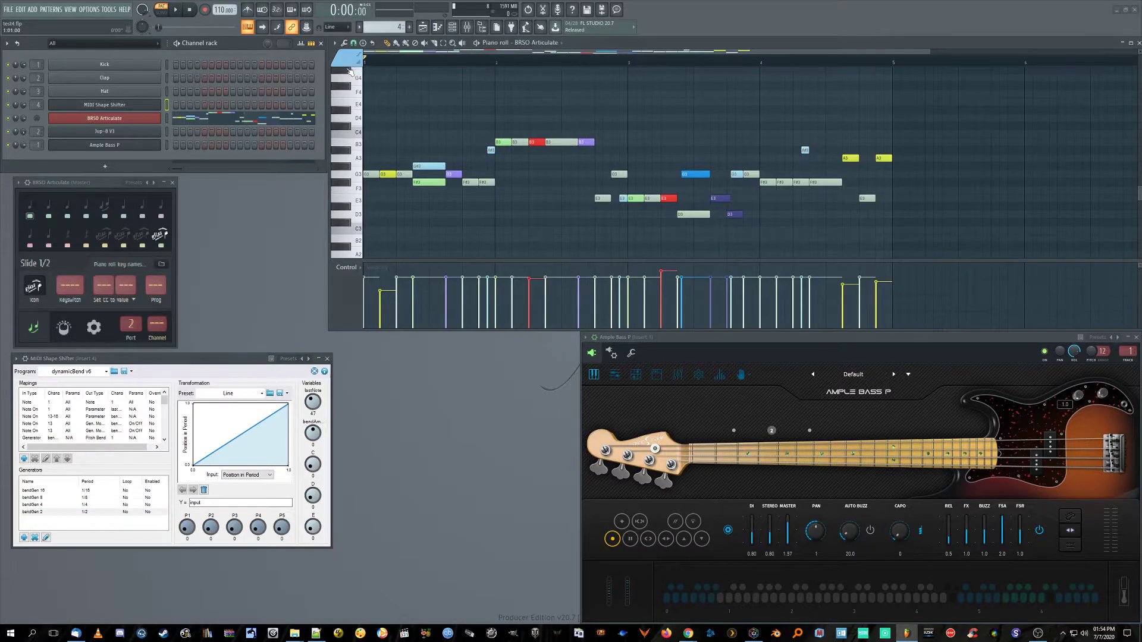
pyautogui.click(173, 10)
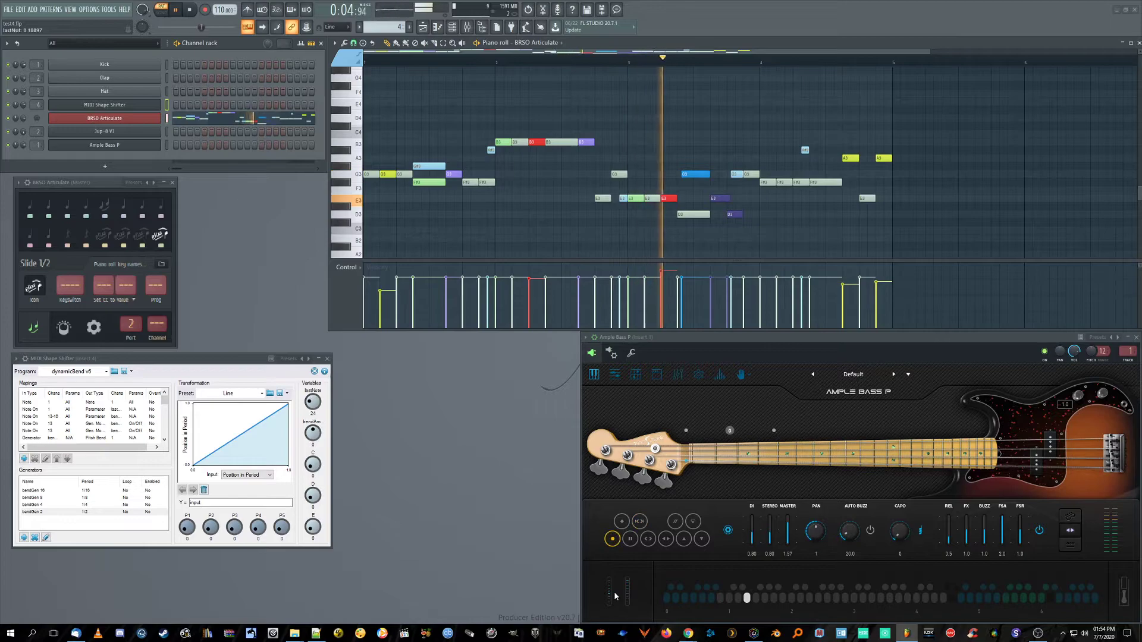
pyautogui.click(346, 60)
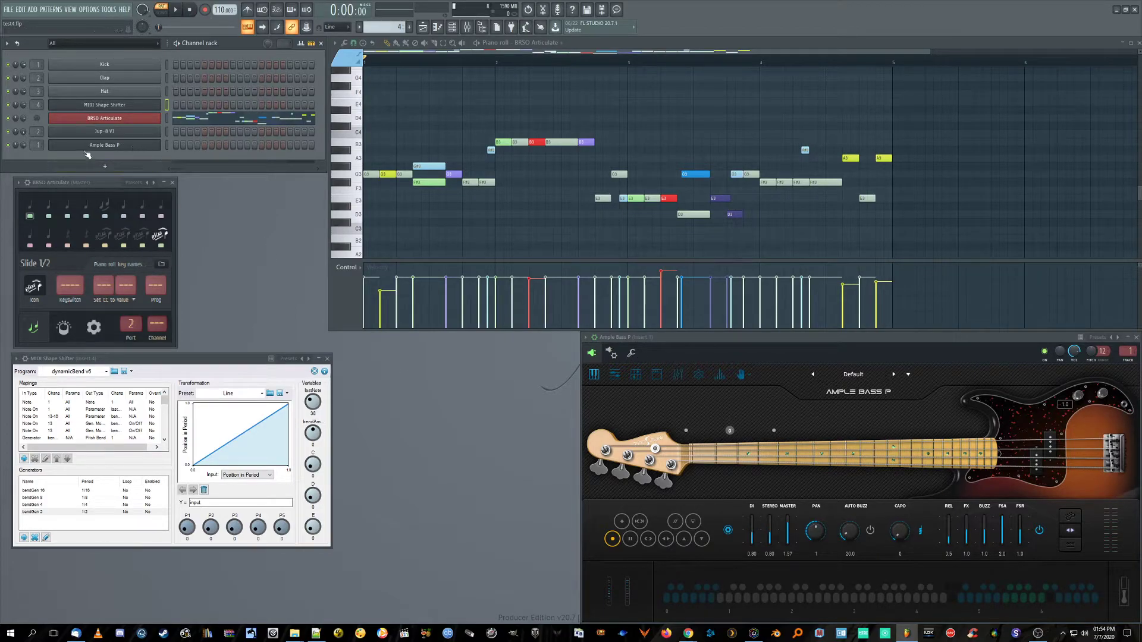
pyautogui.click(612, 353)
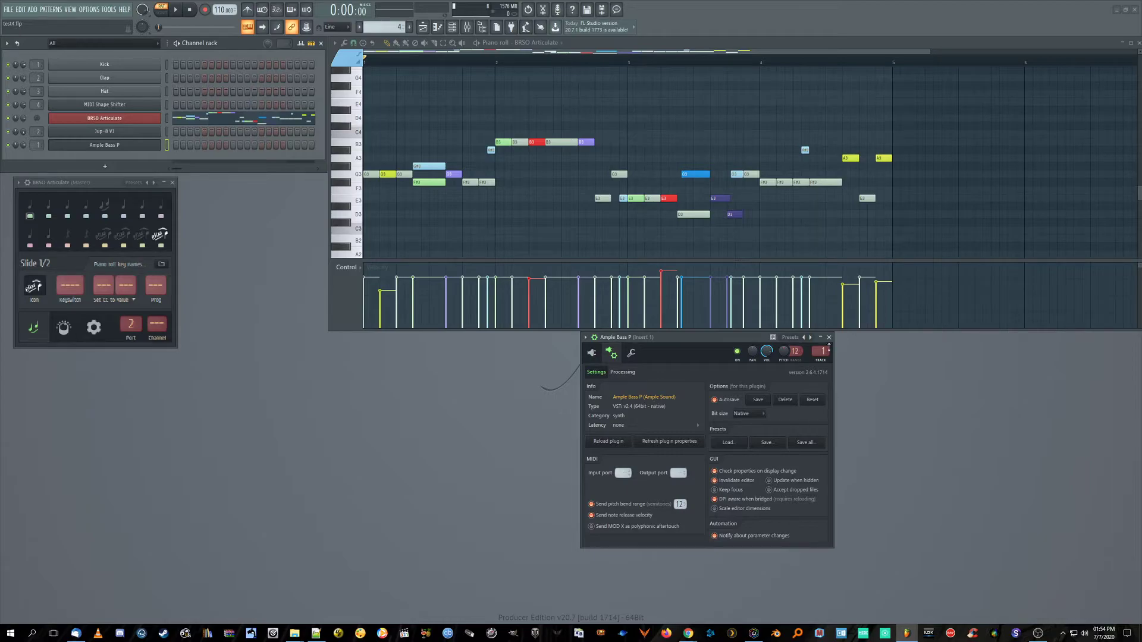
# Step: Close Ample Bass P, review Jup-8 V's wrapper settings, then show its Leadofluto synth panel
pyautogui.click(828, 337)
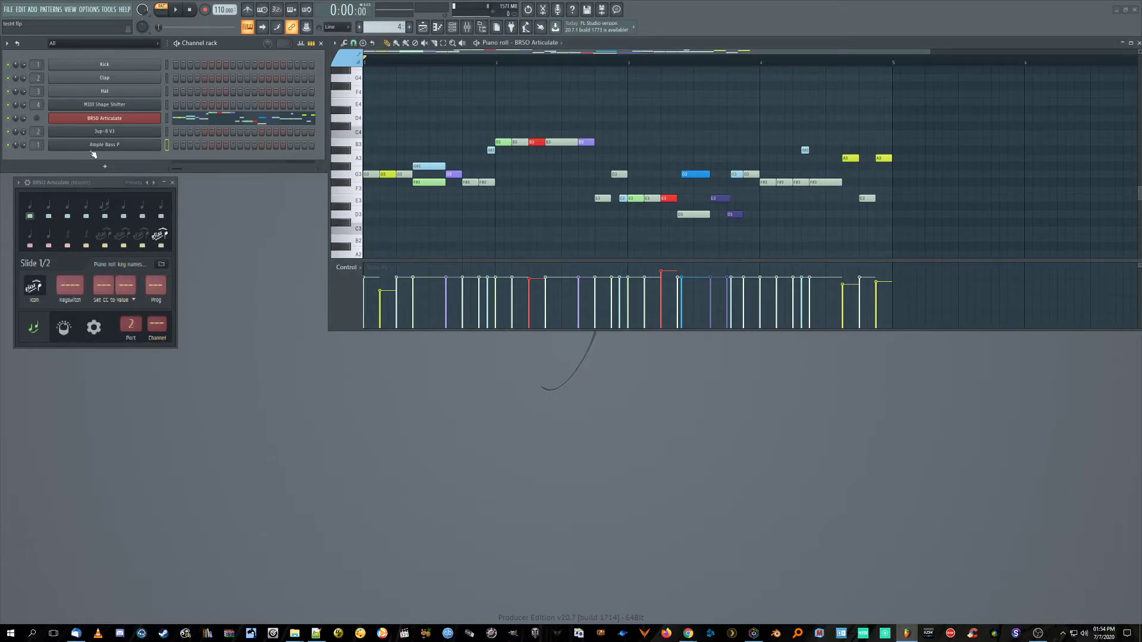
pyautogui.click(104, 131)
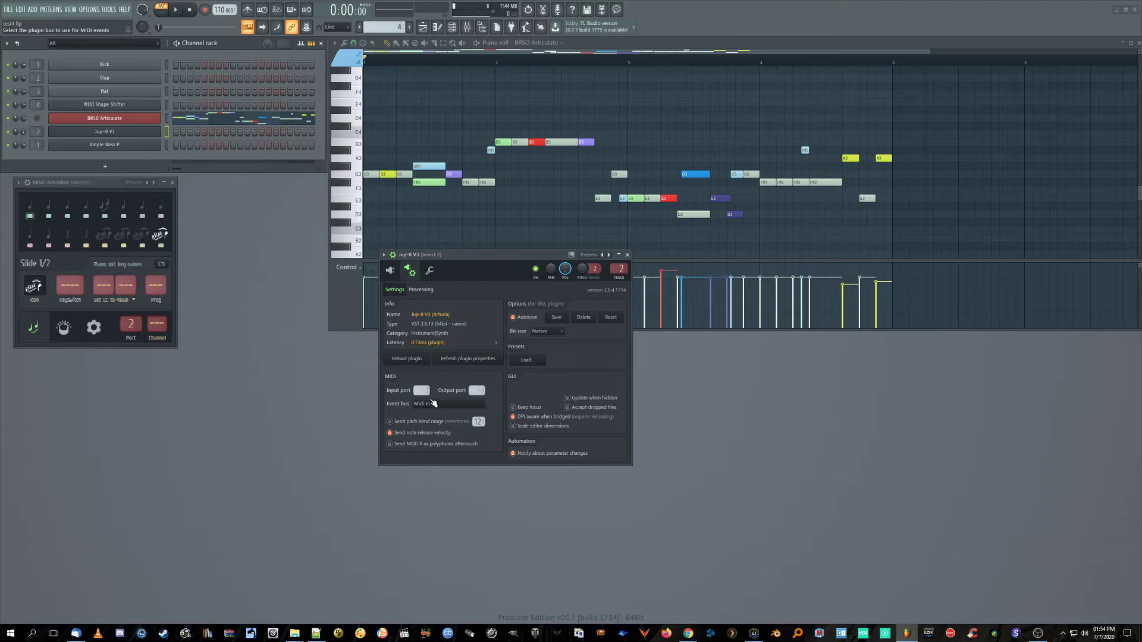
pyautogui.click(392, 271)
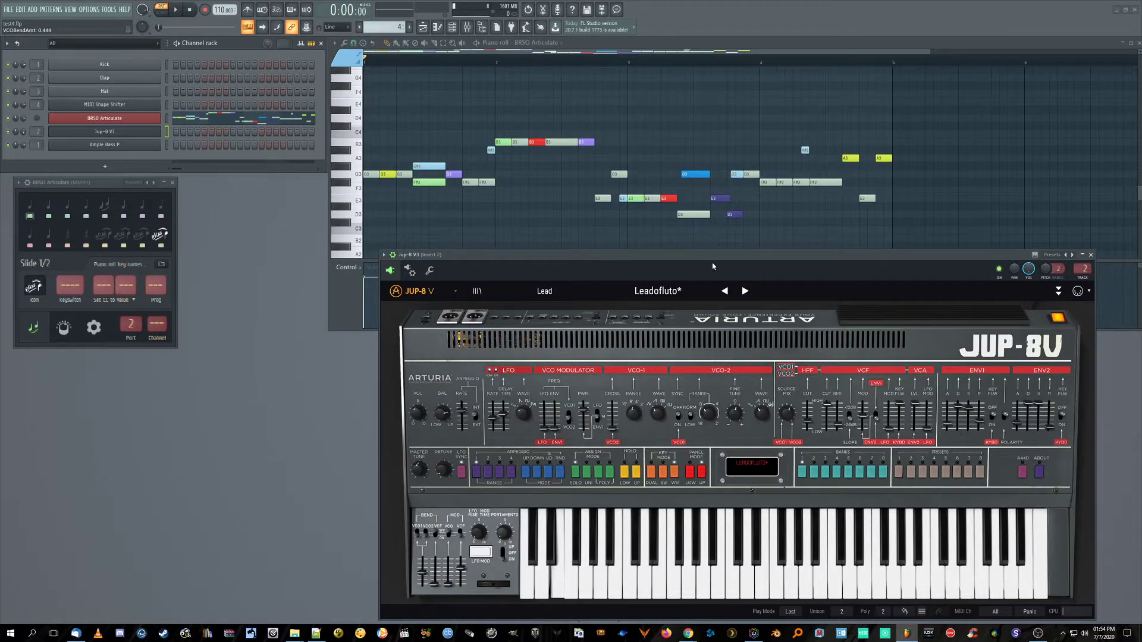
# Step: Browse Jup-8 V presets through Fact 88 and Fact 87, returning to Leadofluto
pyautogui.click(744, 291)
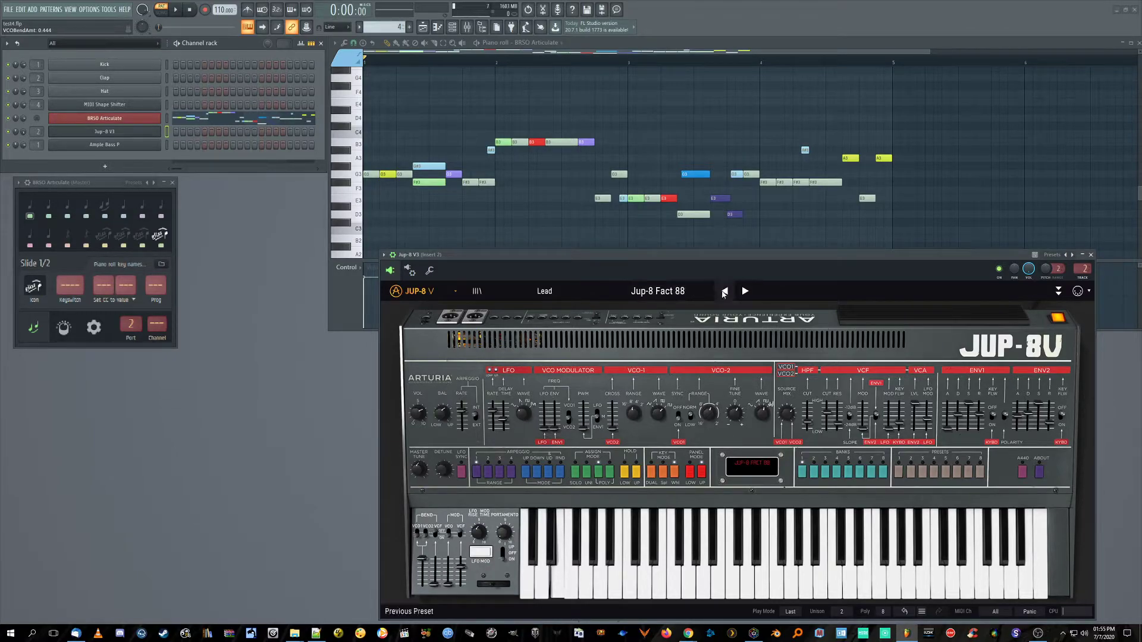
pyautogui.click(724, 291)
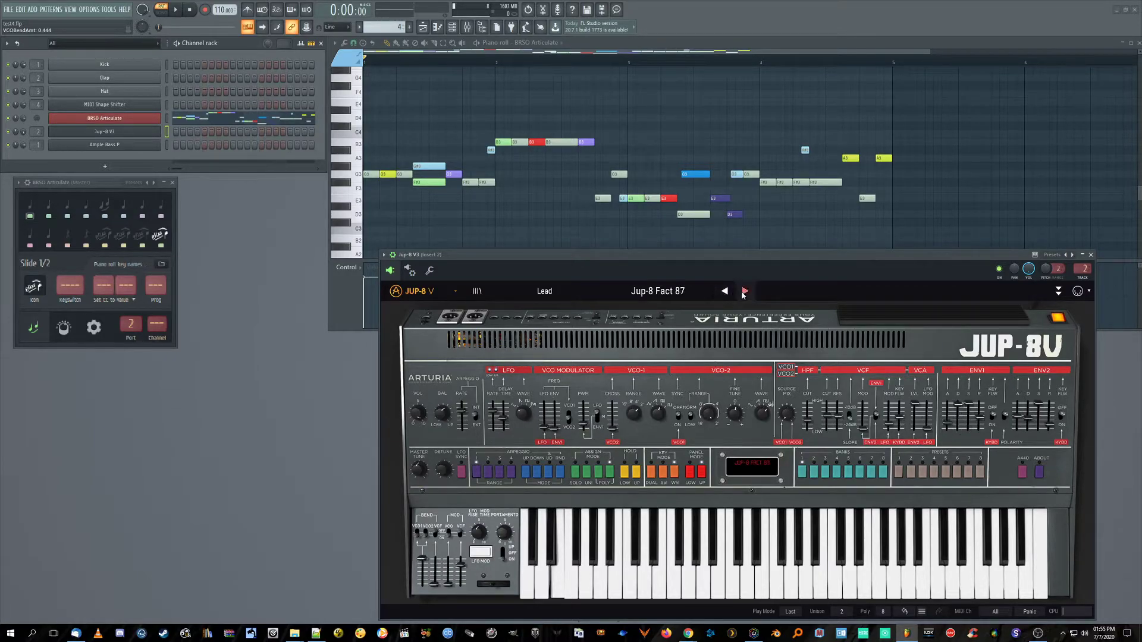
pyautogui.click(724, 291)
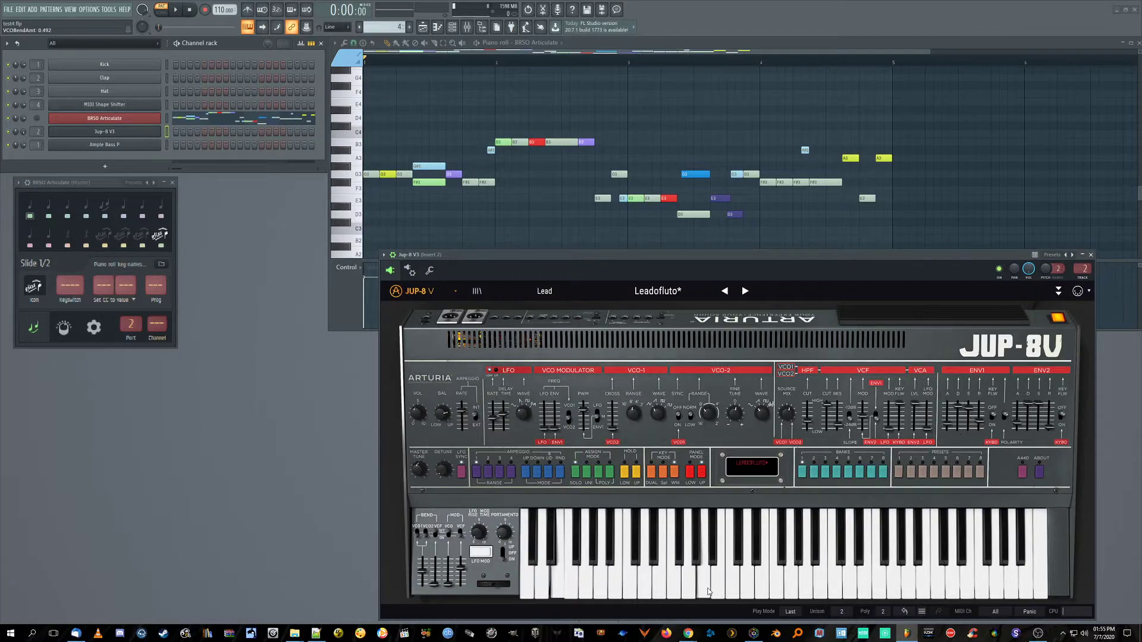
pyautogui.moveTo(594, 489)
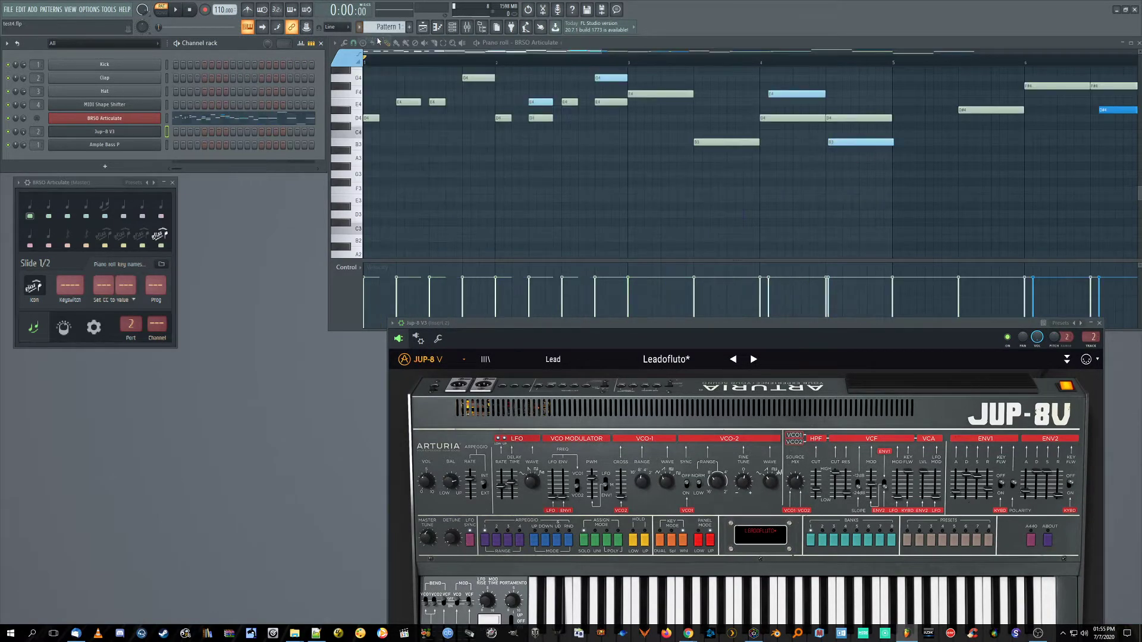
# Step: Open the MIDI Shape Shifter plugin from the Channel rack, showing dynamicBend v6
pyautogui.scroll(-3)
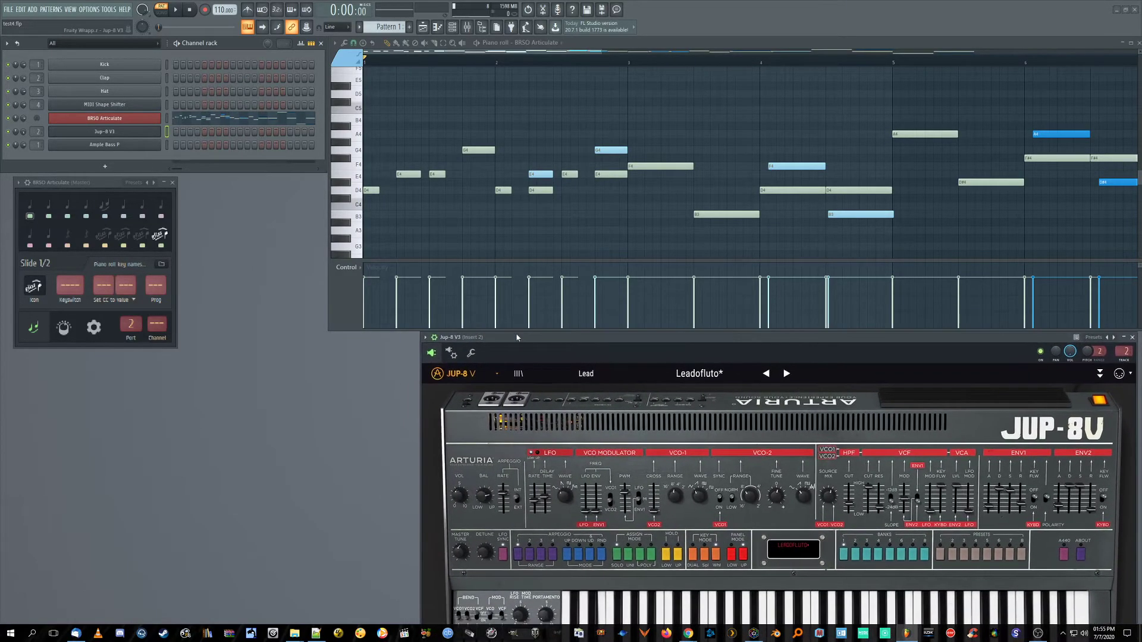
pyautogui.click(104, 104)
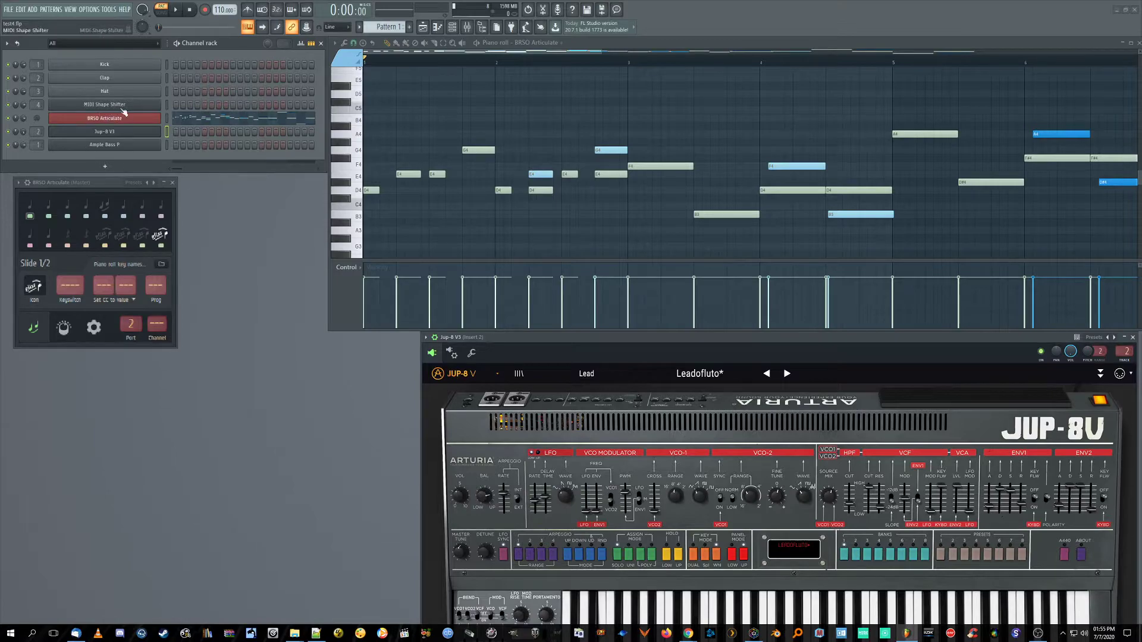
pyautogui.click(104, 104)
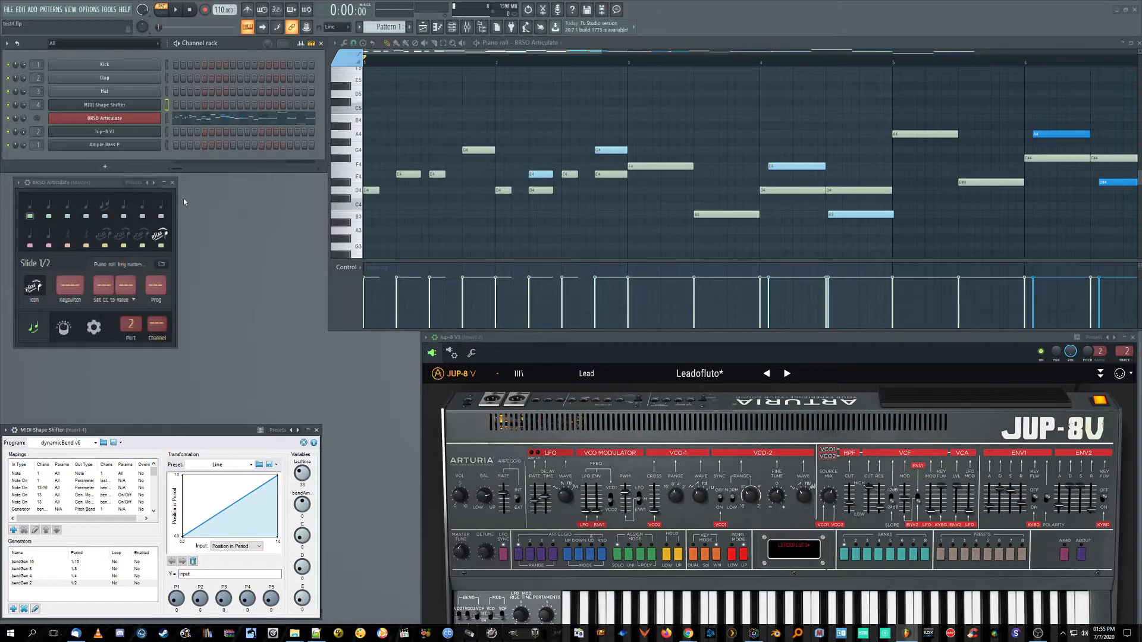
pyautogui.moveTo(194, 254)
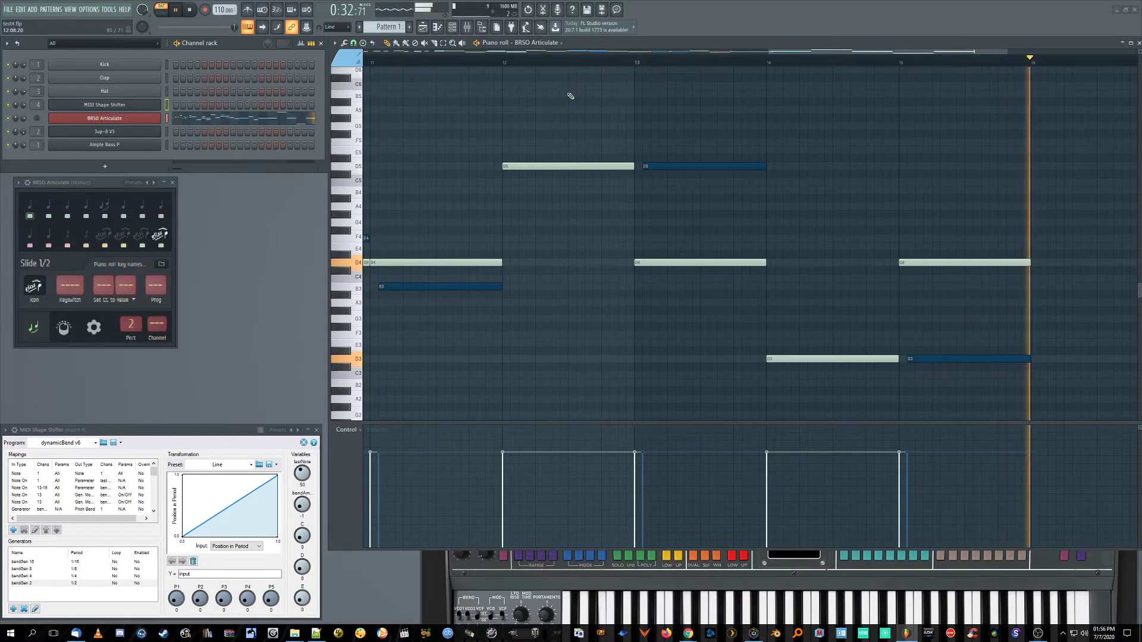
# Step: Play the fifteen-bar pattern from the start, then stop playback
pyautogui.click(191, 10)
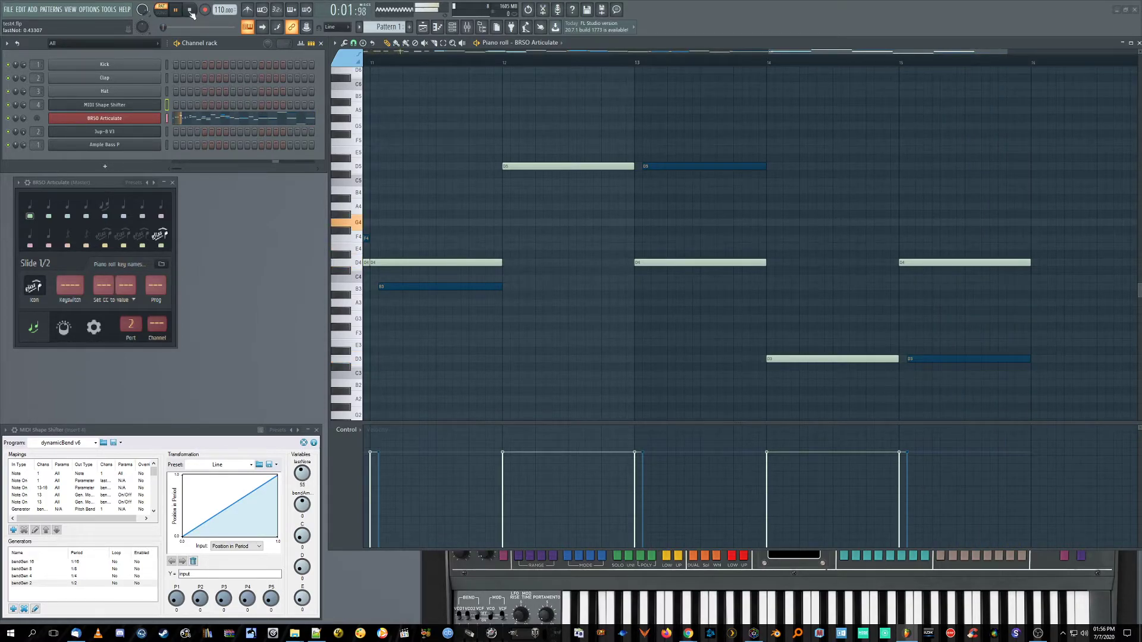
pyautogui.click(161, 10)
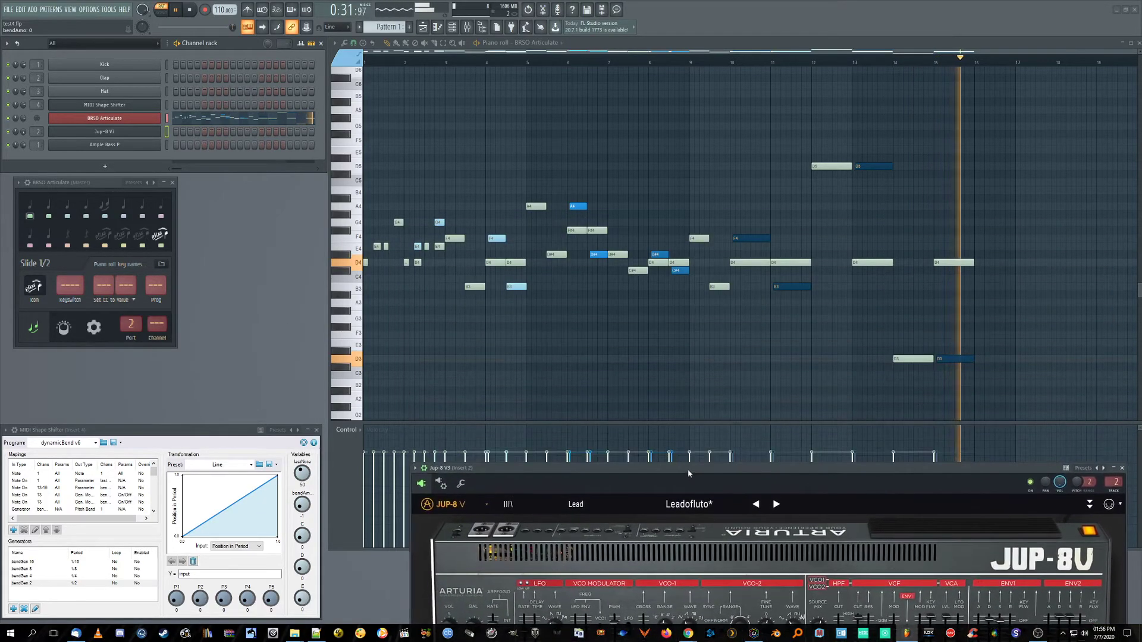
pyautogui.click(189, 10)
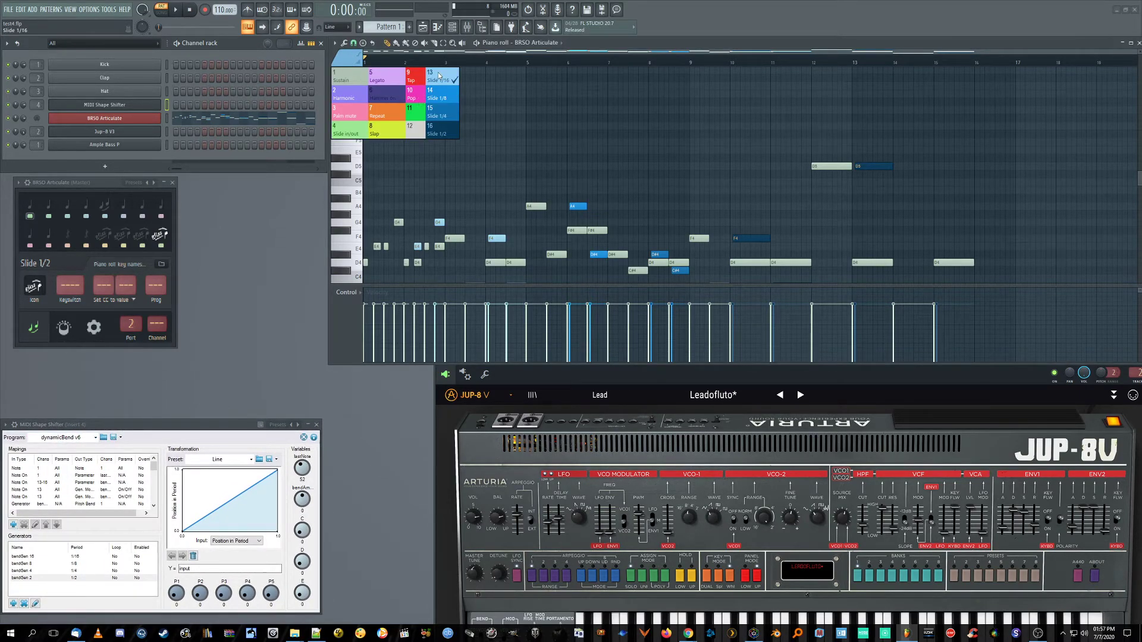
# Step: Browse articulations such as Palm mute and Tap, then dismiss the picker
pyautogui.click(438, 97)
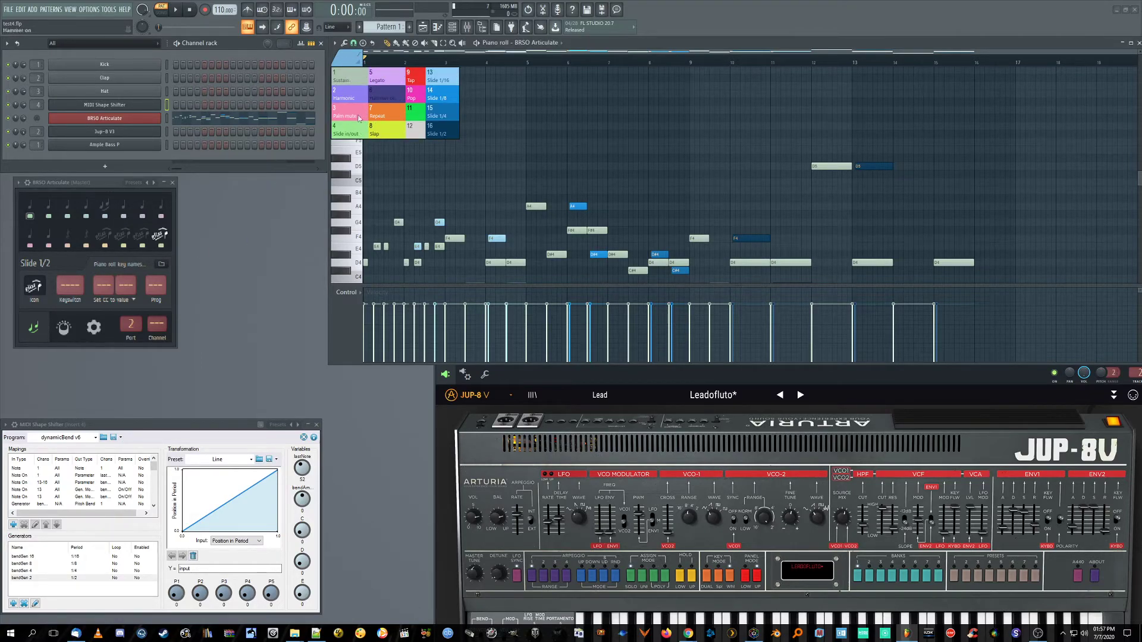
pyautogui.click(411, 80)
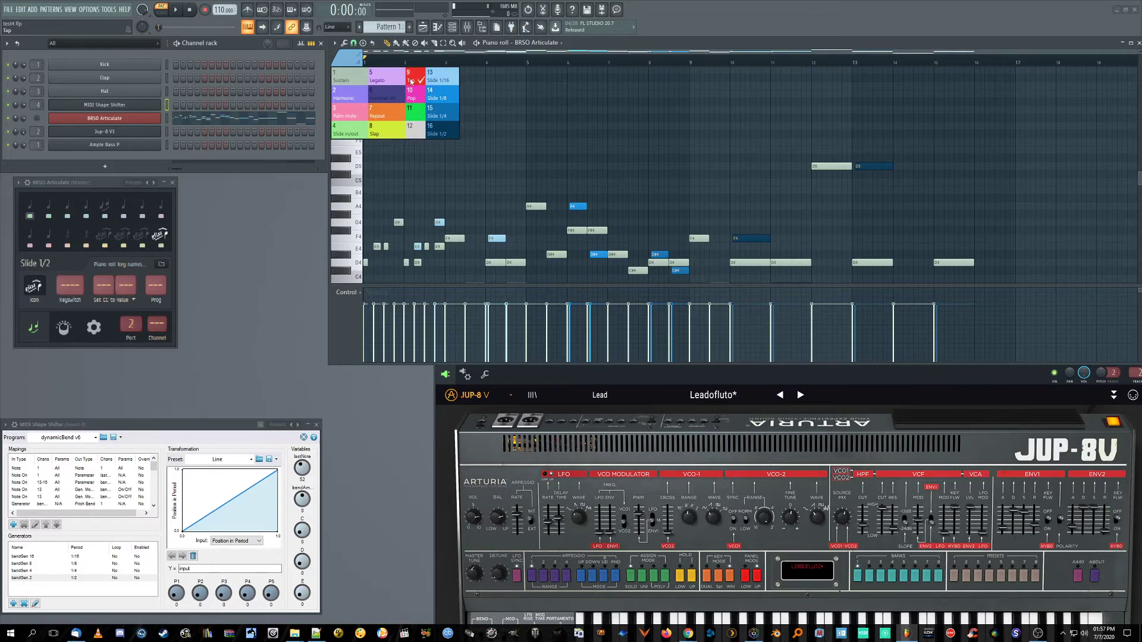
pyautogui.click(437, 133)
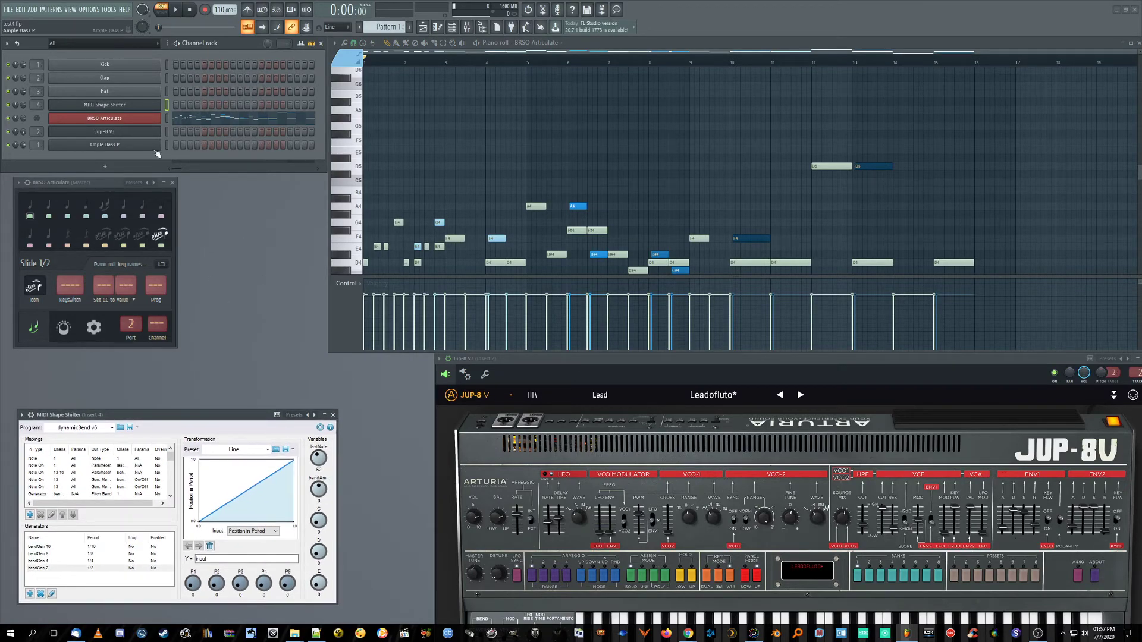
# Step: Open Ample Bass P's editor and confirm Default preset, bend range 12 and Poly Bend in Settings
pyautogui.click(104, 144)
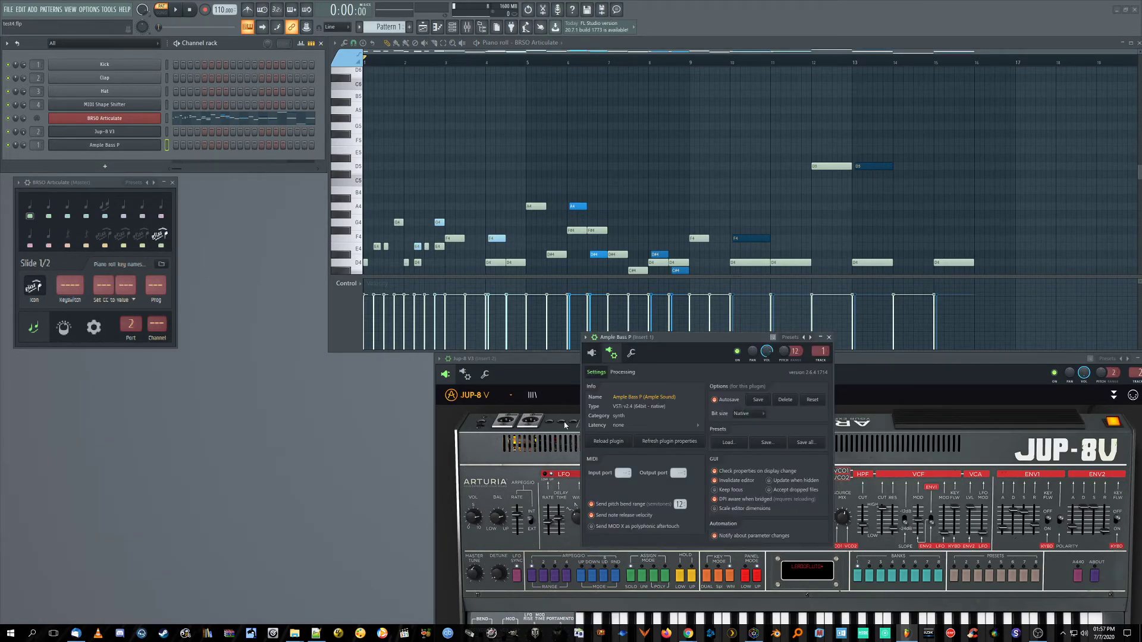
pyautogui.click(631, 353)
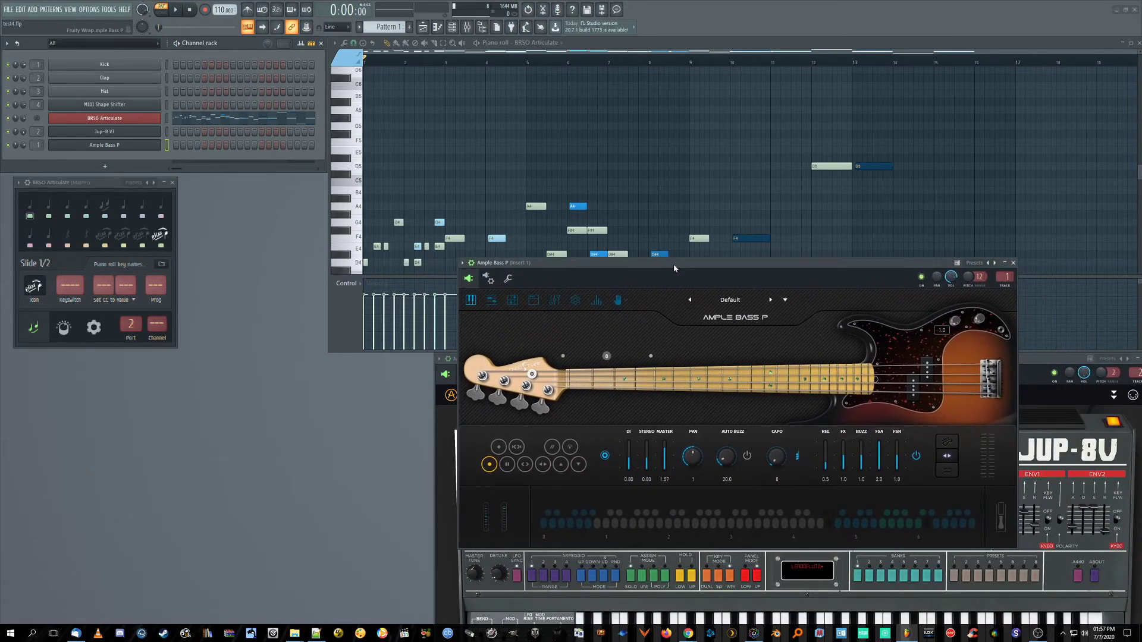
pyautogui.moveTo(575, 320)
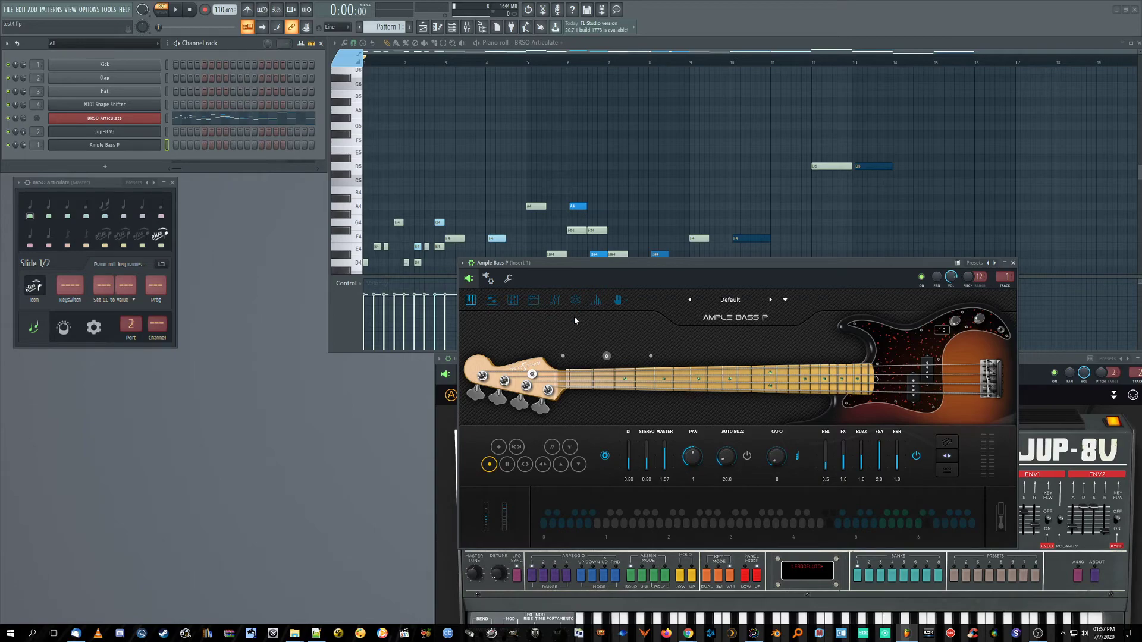
pyautogui.click(575, 300)
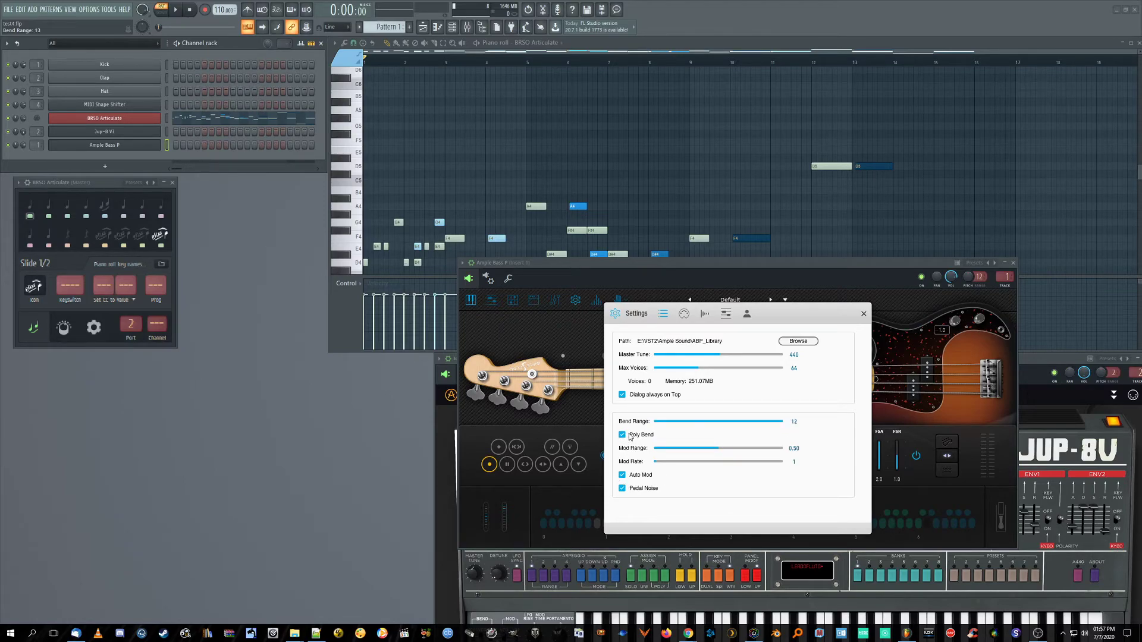
pyautogui.click(863, 313)
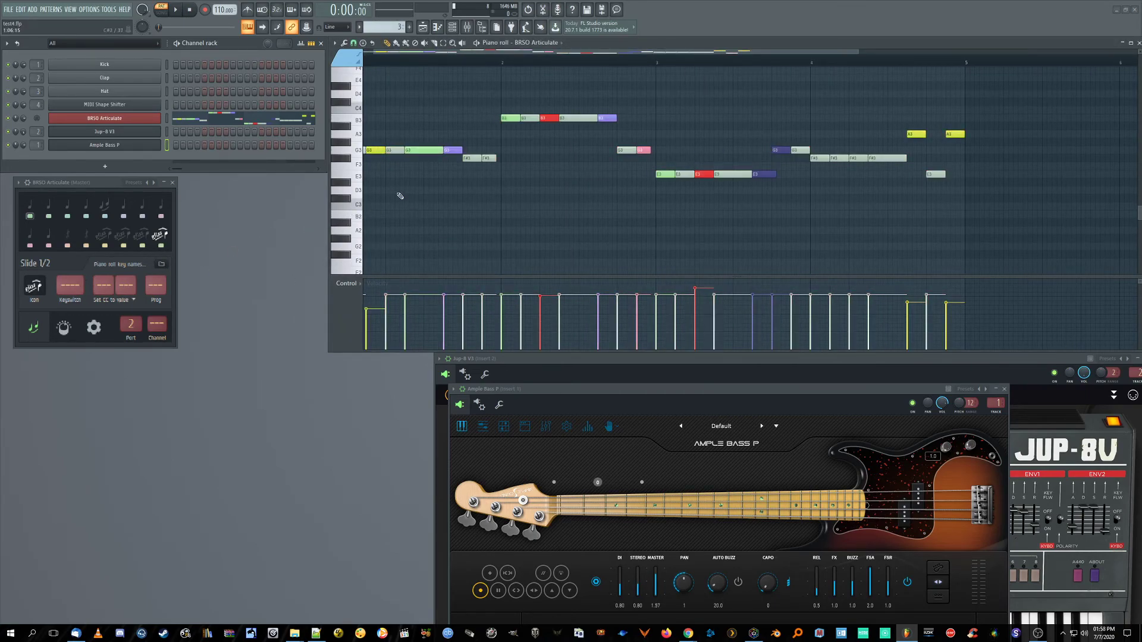
# Step: Switch BRSO Articulate from Slide 1/2 to the Slap articulation with G0 keyswitch
pyautogui.click(339, 62)
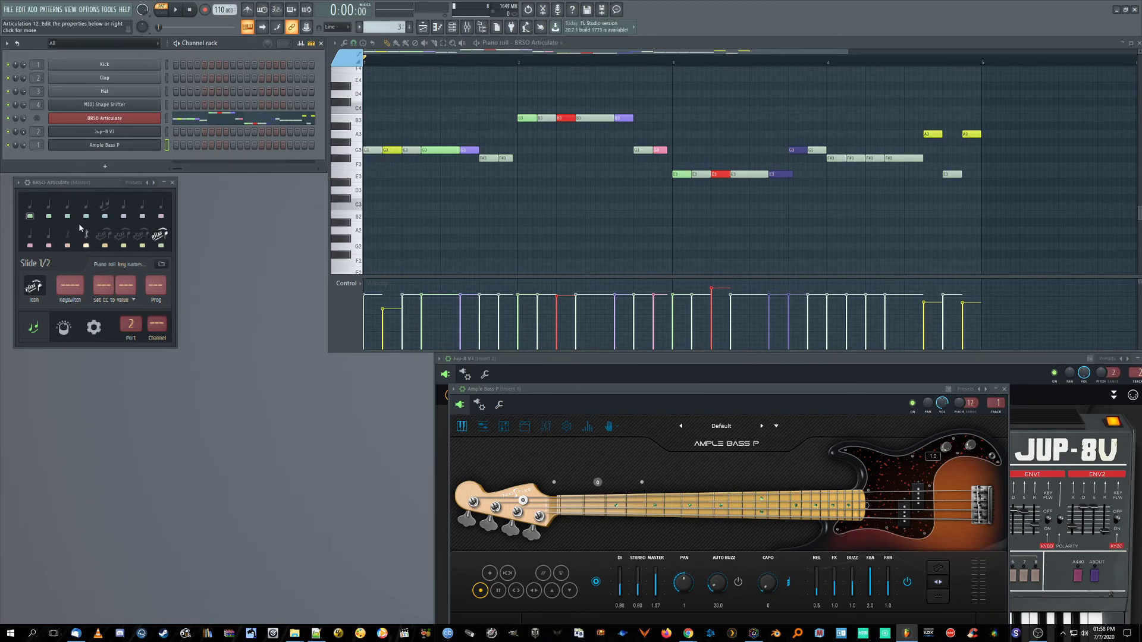
pyautogui.click(159, 214)
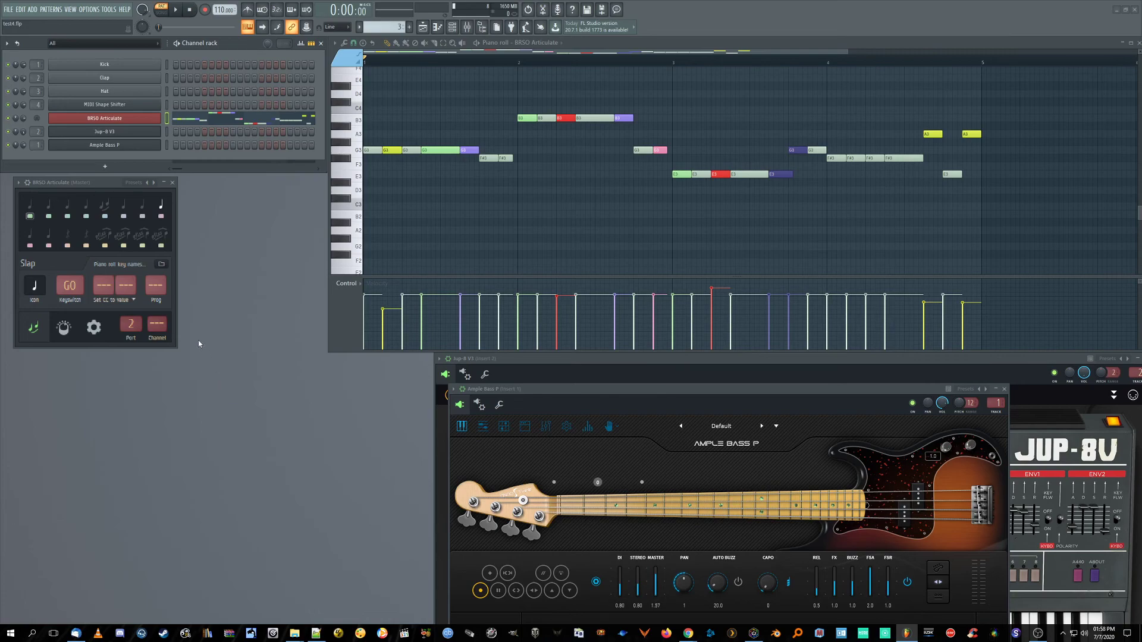
pyautogui.moveTo(216, 377)
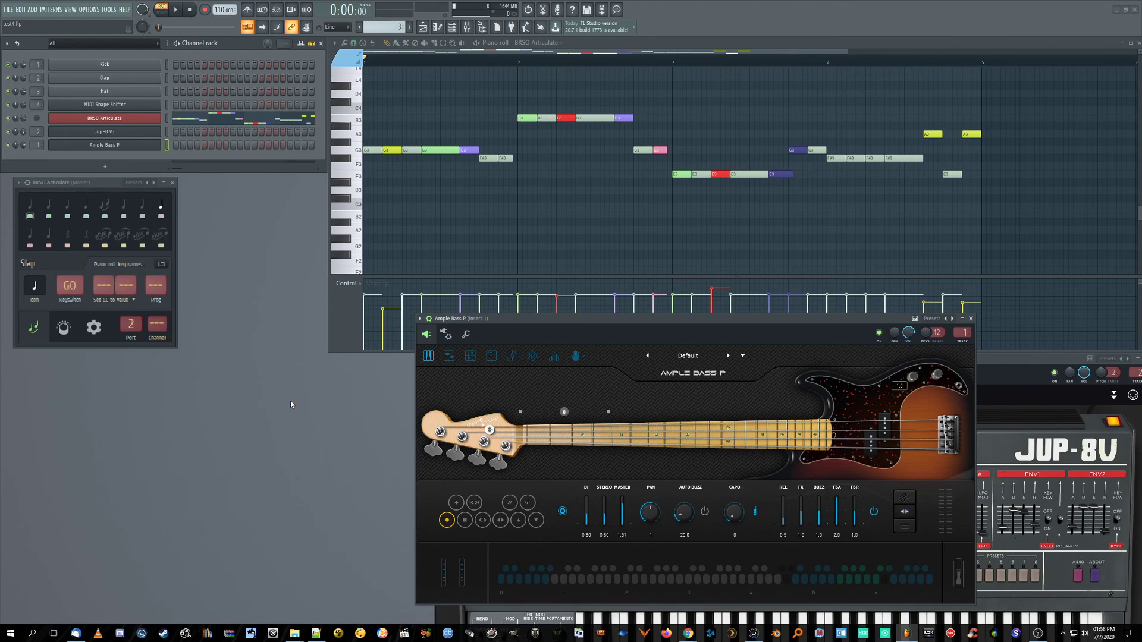
pyautogui.moveTo(176, 364)
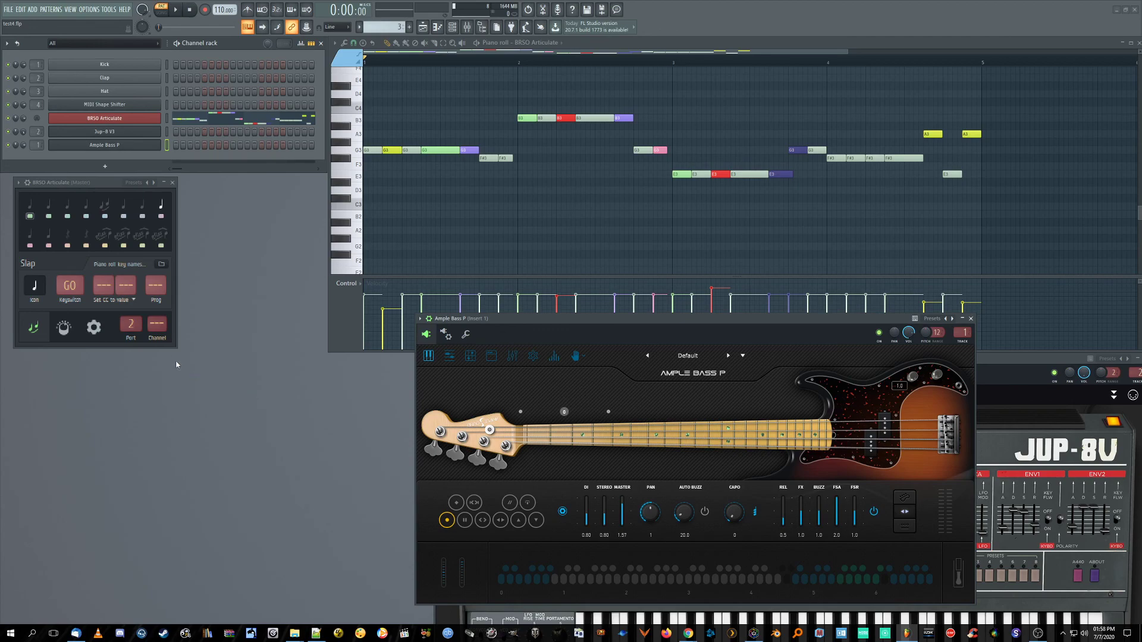